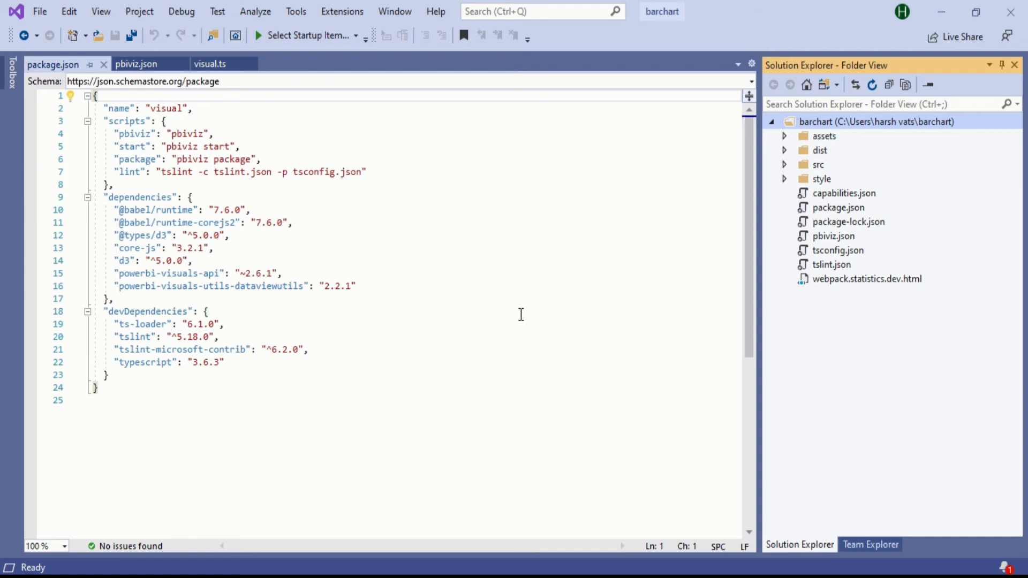
{"action": "mouse_move", "coordinate": [669, 496]}
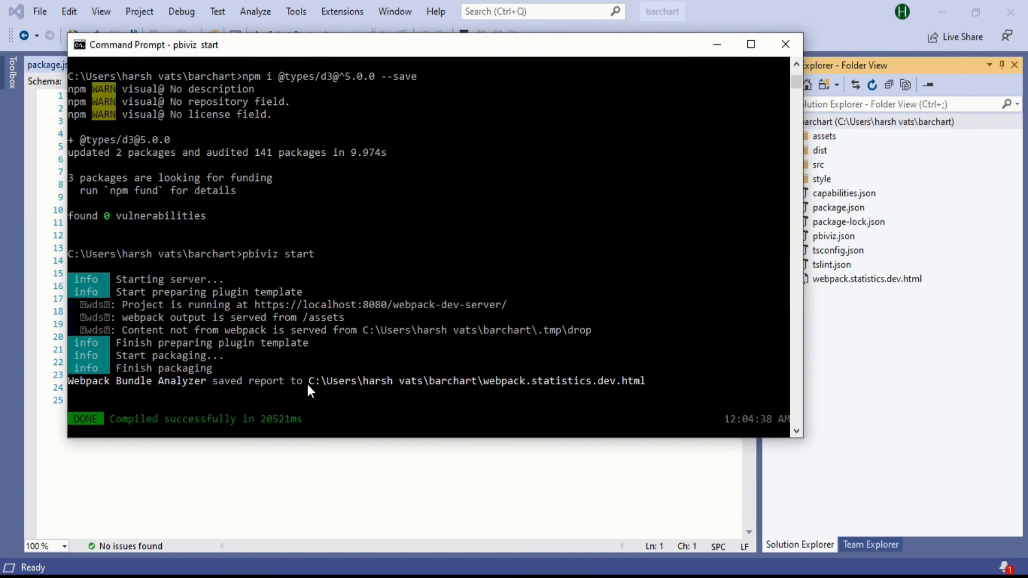
Scroll through the pbiviz webpack output to the 'Compiled successfully' message.
{"action": "scroll", "scroll_direction": "down", "scroll_amount": 3}
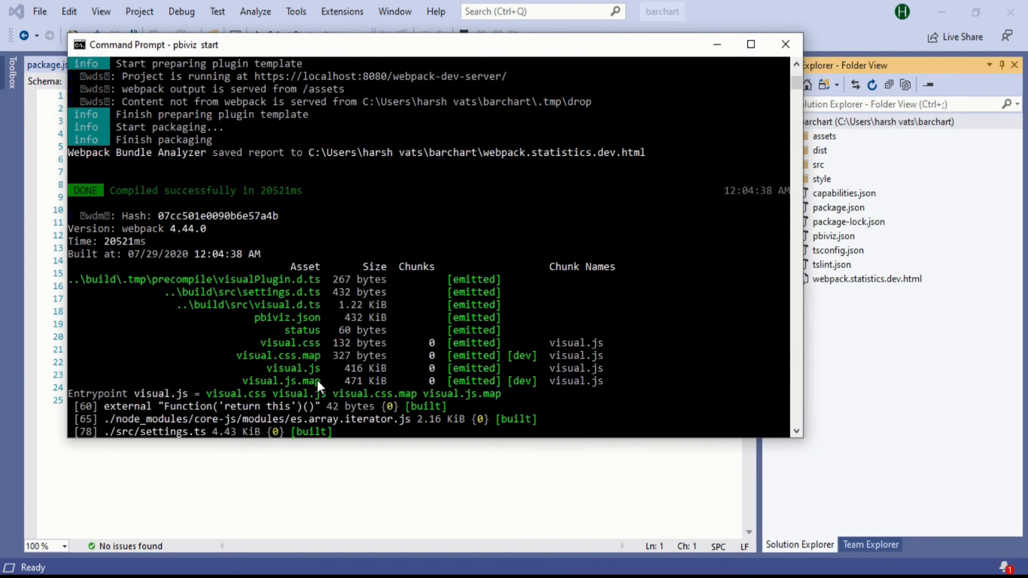
{"action": "scroll", "scroll_direction": "up", "scroll_amount": 3}
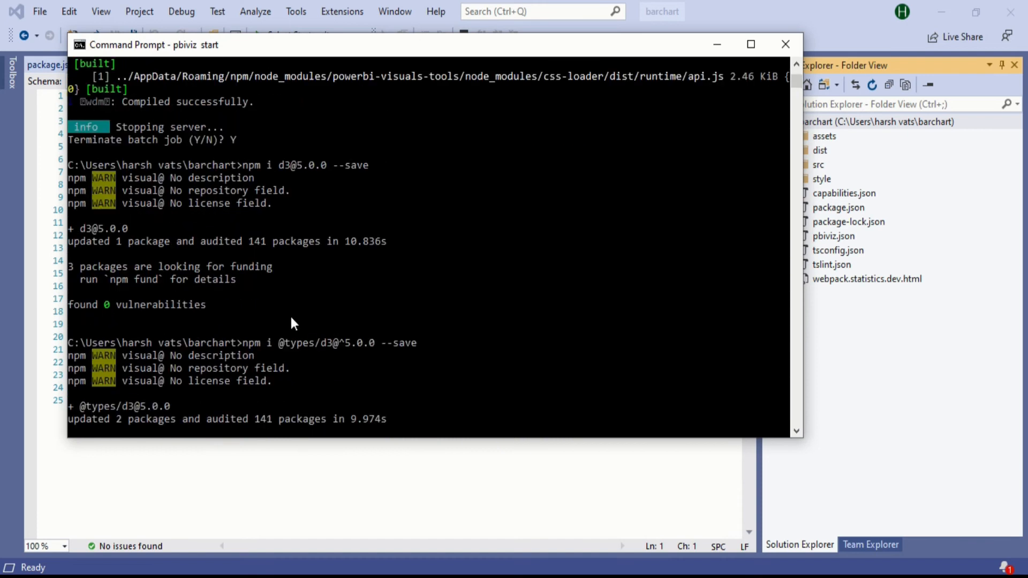
{"action": "mouse_move", "coordinate": [314, 183]}
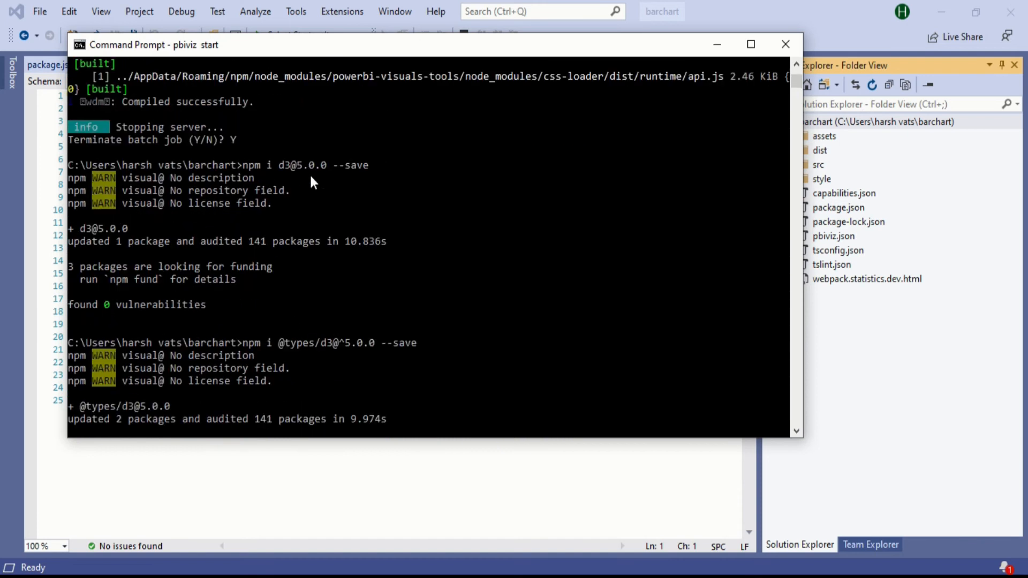
{"action": "mouse_move", "coordinate": [309, 206]}
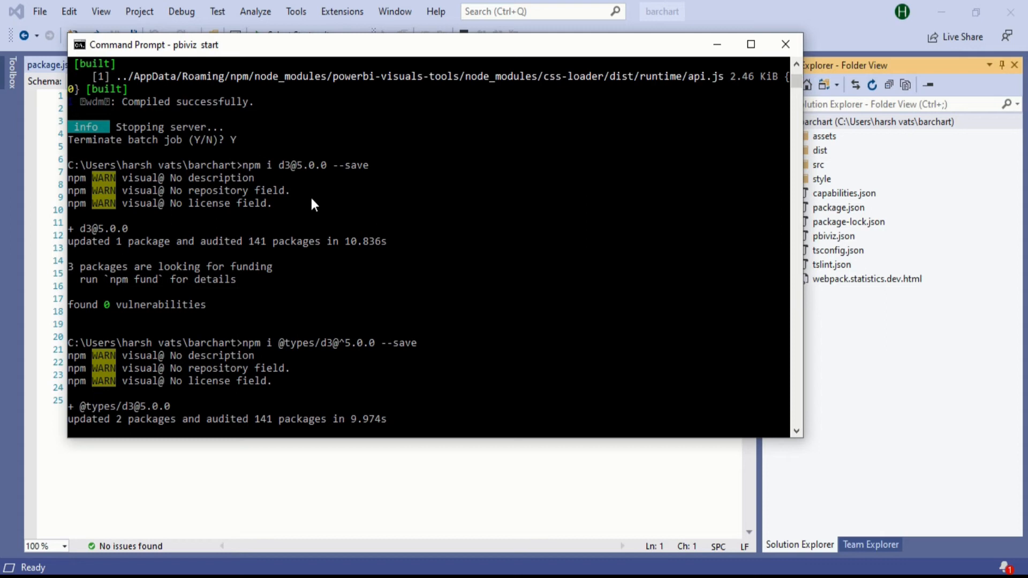
{"action": "scroll", "scroll_direction": "down", "scroll_amount": 3}
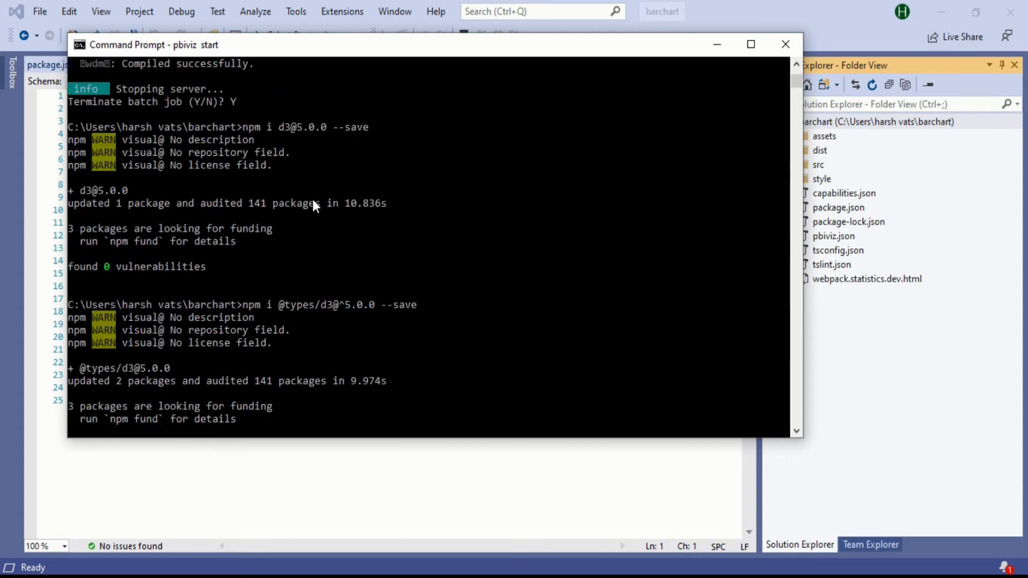
{"action": "mouse_move", "coordinate": [341, 326]}
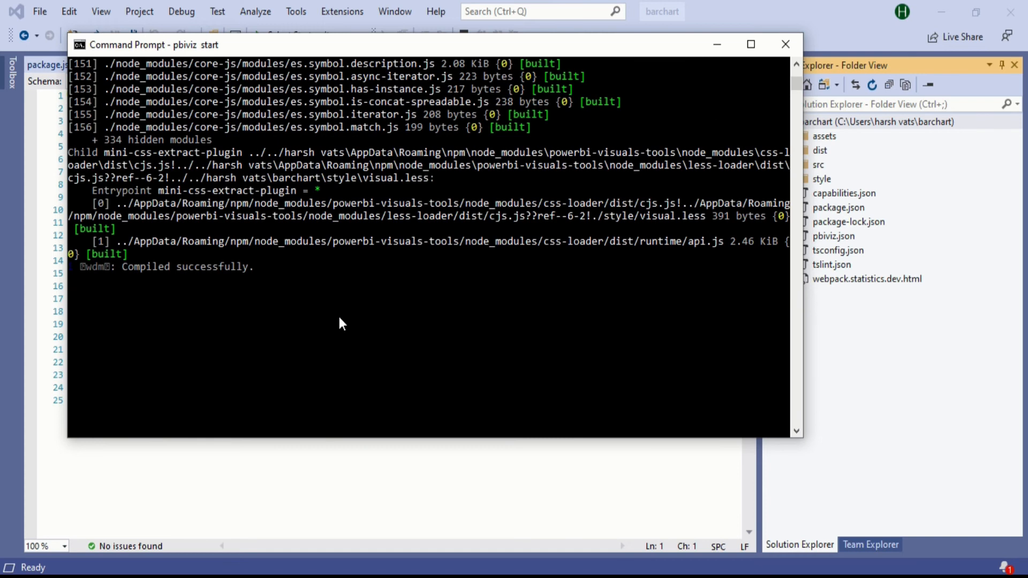
Stop the pbiviz dev server with Ctrl+C and confirm Y to terminate the batch job.
{"action": "key", "text": "ctrl+c"}
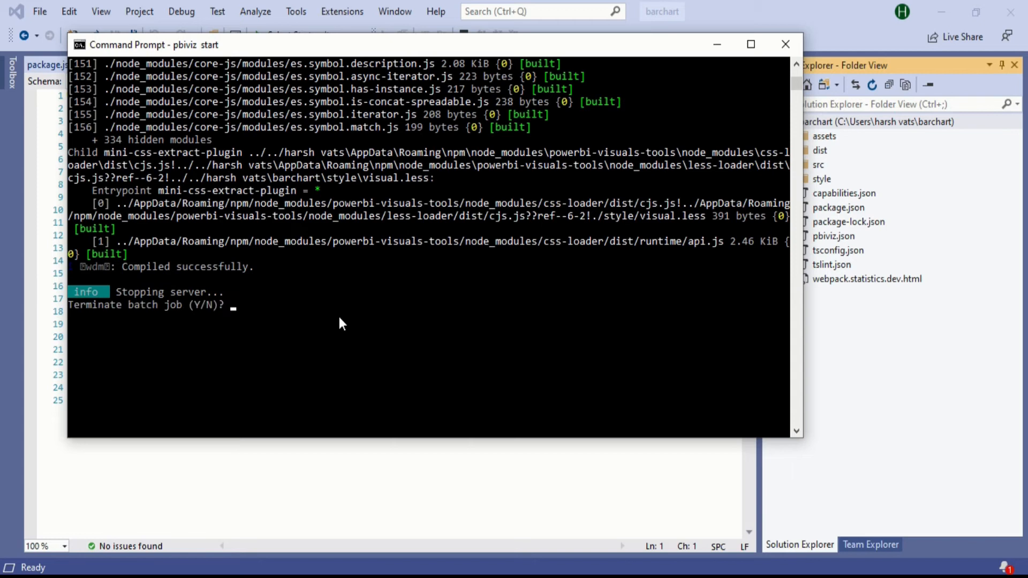
{"action": "type", "text": "Y"}
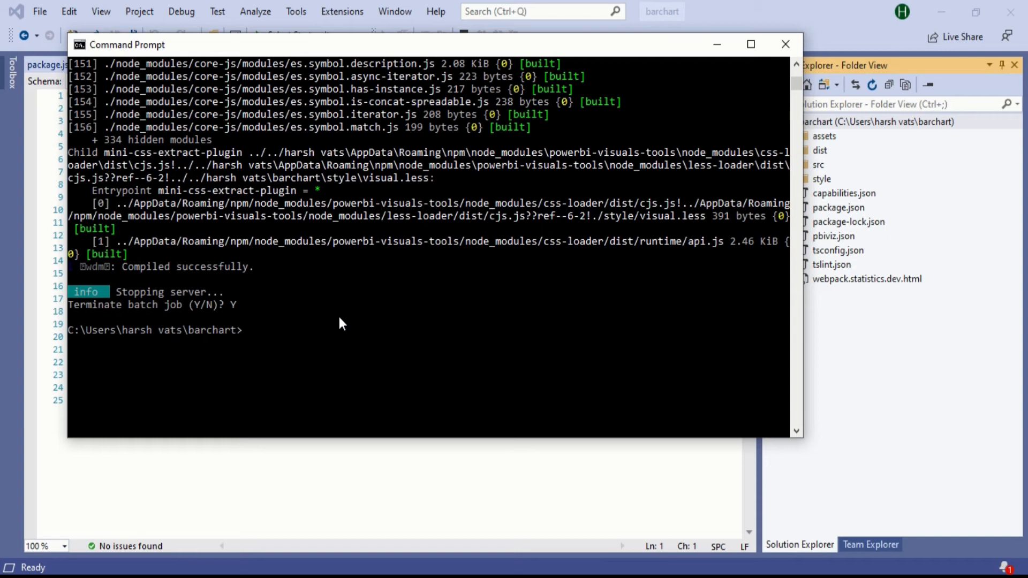
{"action": "type", "text": "npm"}
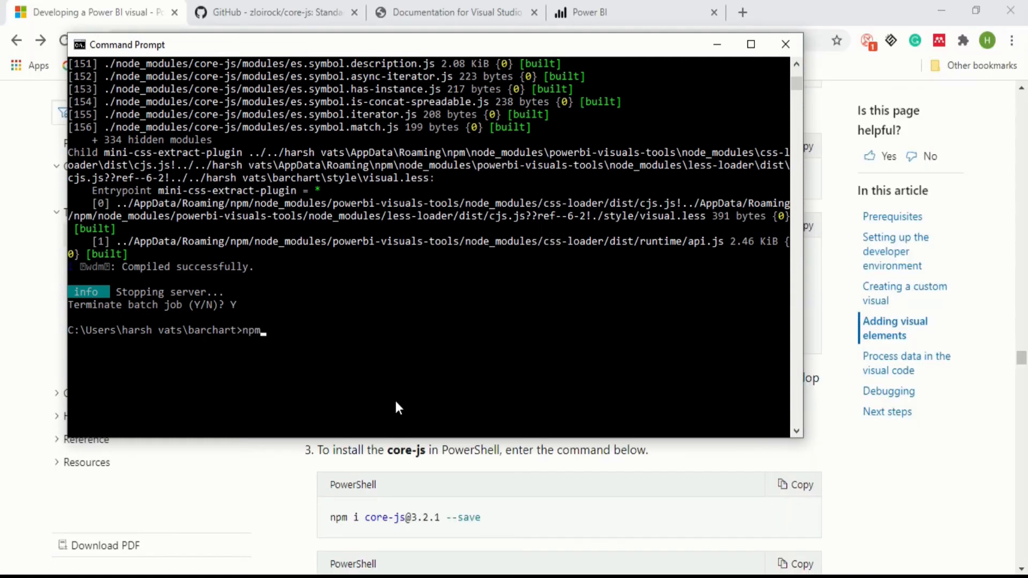
{"action": "type", "text": "i"}
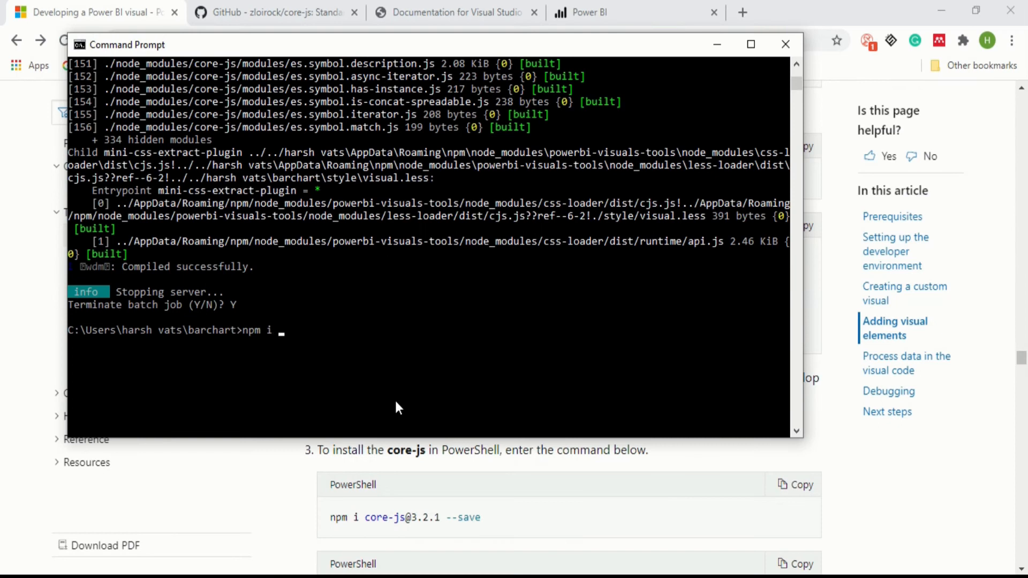
{"action": "type", "text": "core-"}
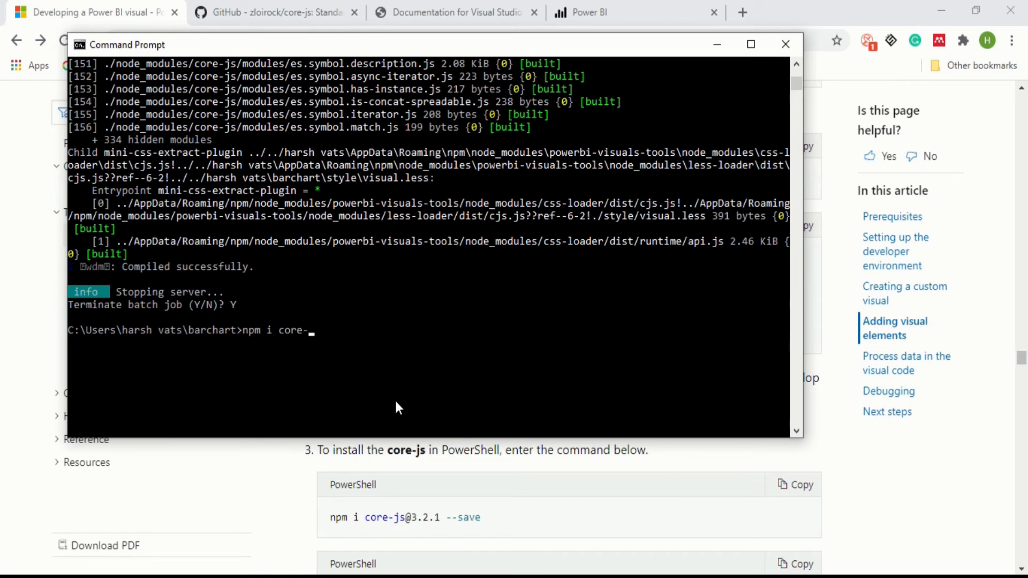
{"action": "type", "text": "js"}
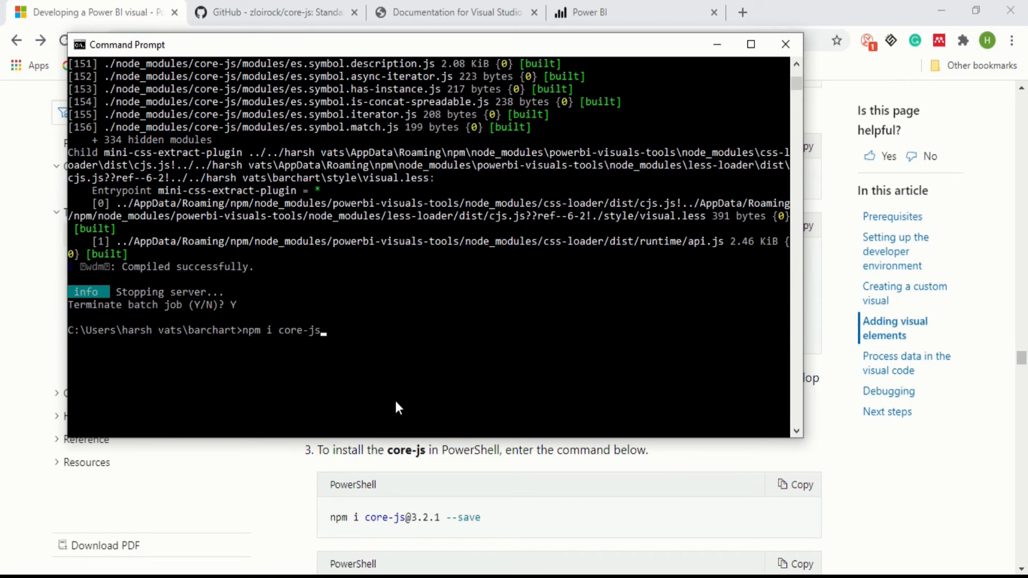
{"action": "type", "text": "@"}
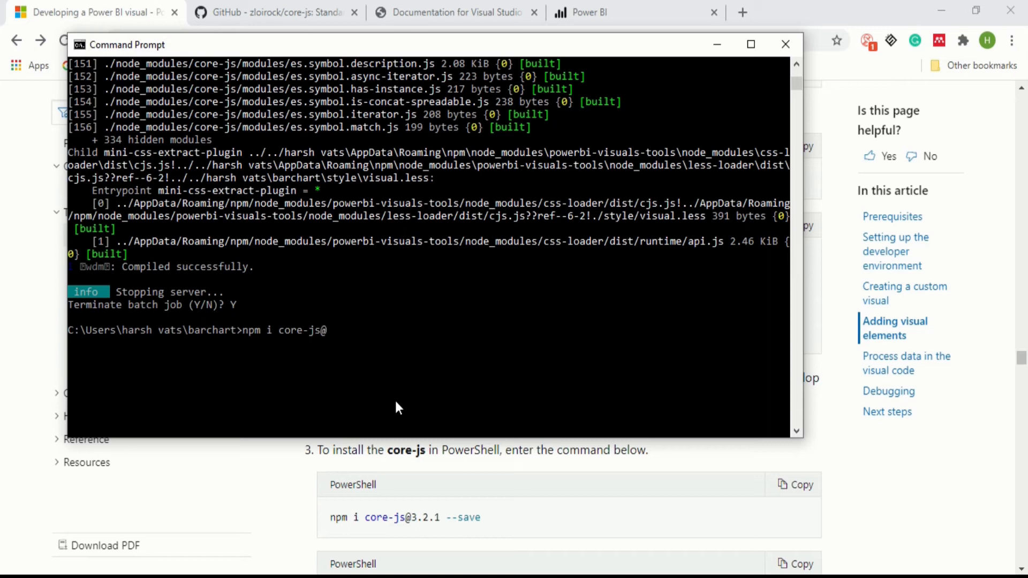
{"action": "type", "text": "3.2.1"}
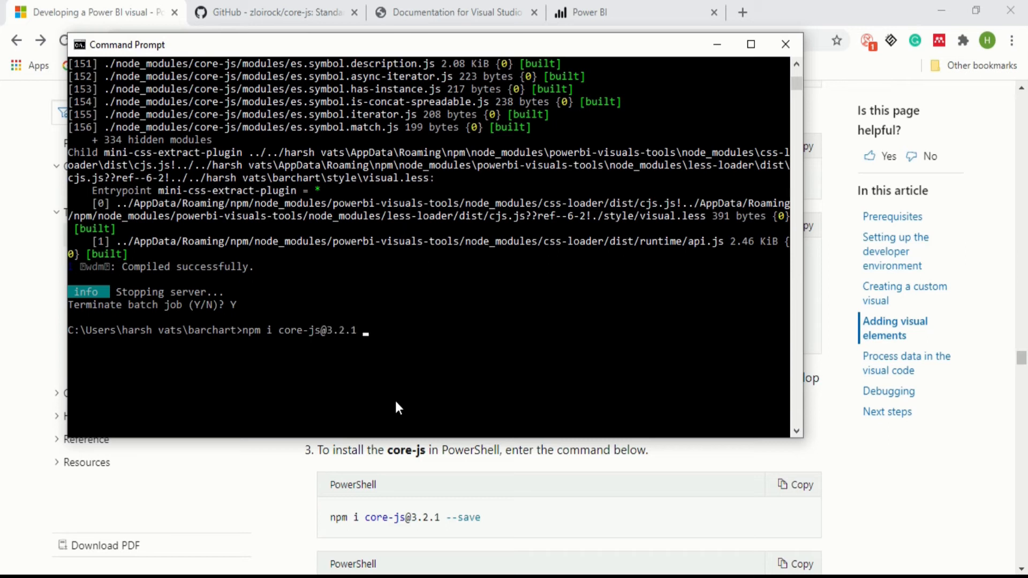
{"action": "type", "text": "--"}
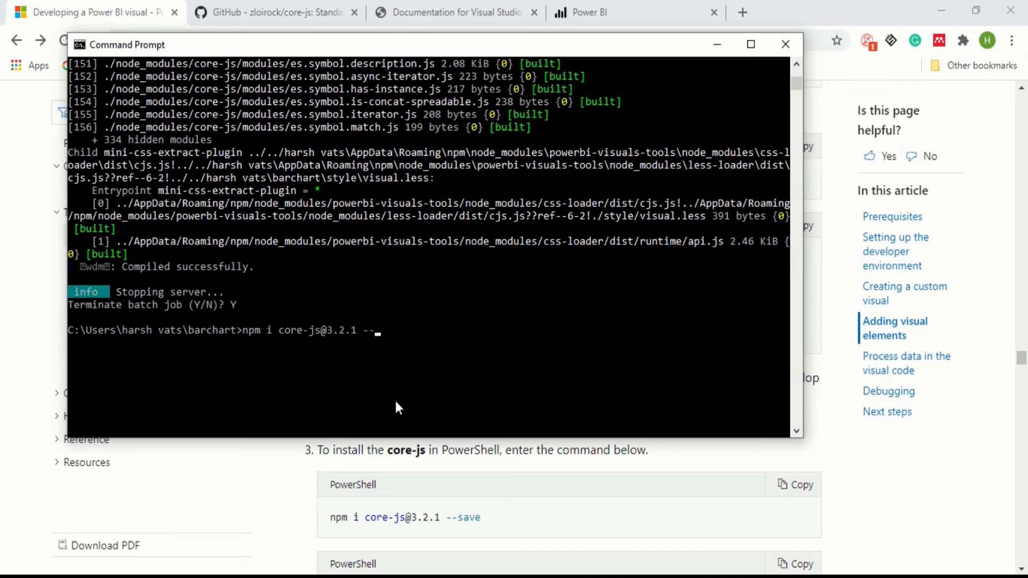
{"action": "type", "text": "save"}
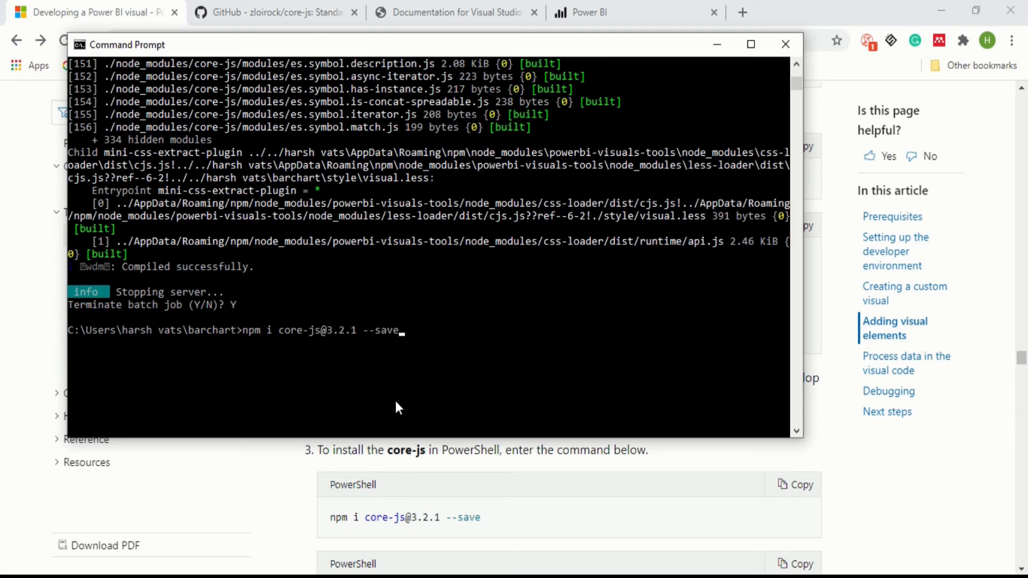
{"action": "key", "text": "Return"}
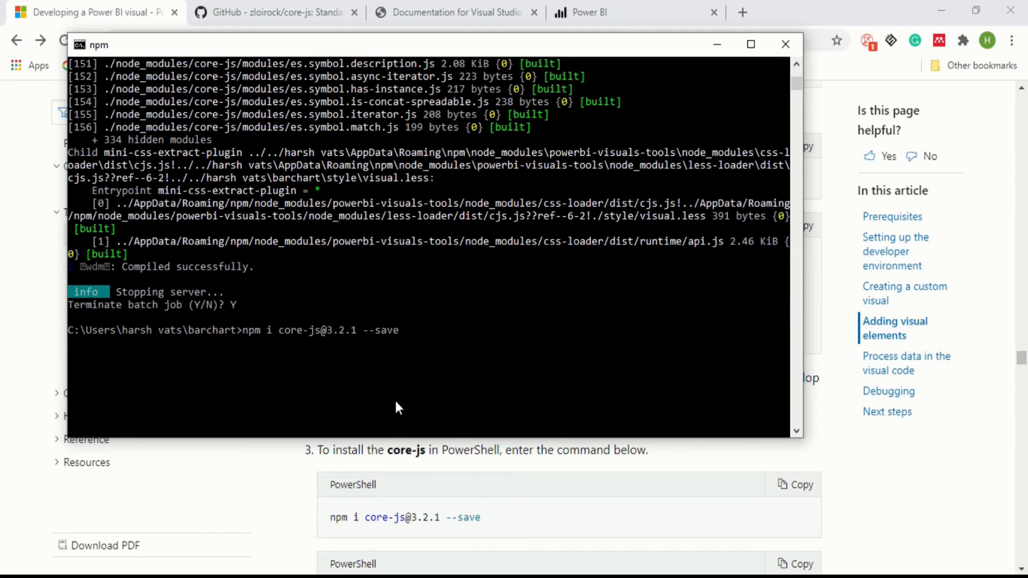
{"action": "key", "text": "Return"}
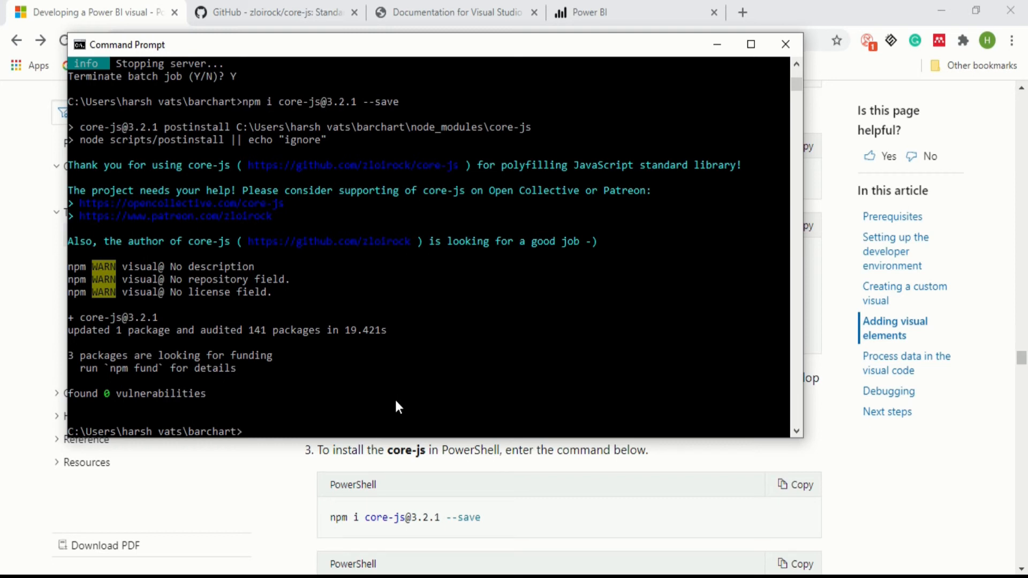
{"action": "mouse_move", "coordinate": [300, 381]}
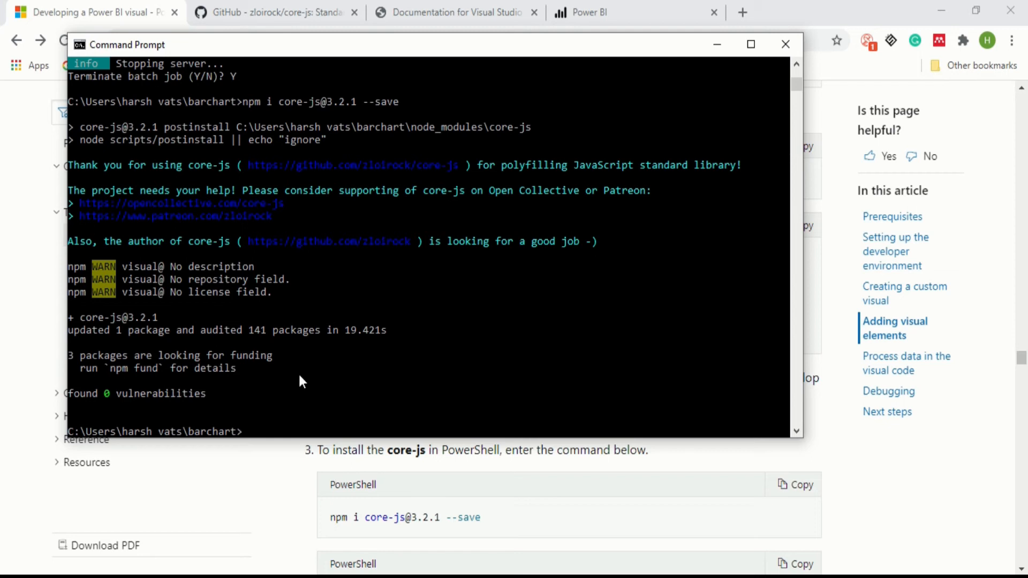
Run npm i powerbi-visual-api --save-dev, which fails with an E404 not-found error.
{"action": "scroll", "scroll_direction": "down", "scroll_amount": 3}
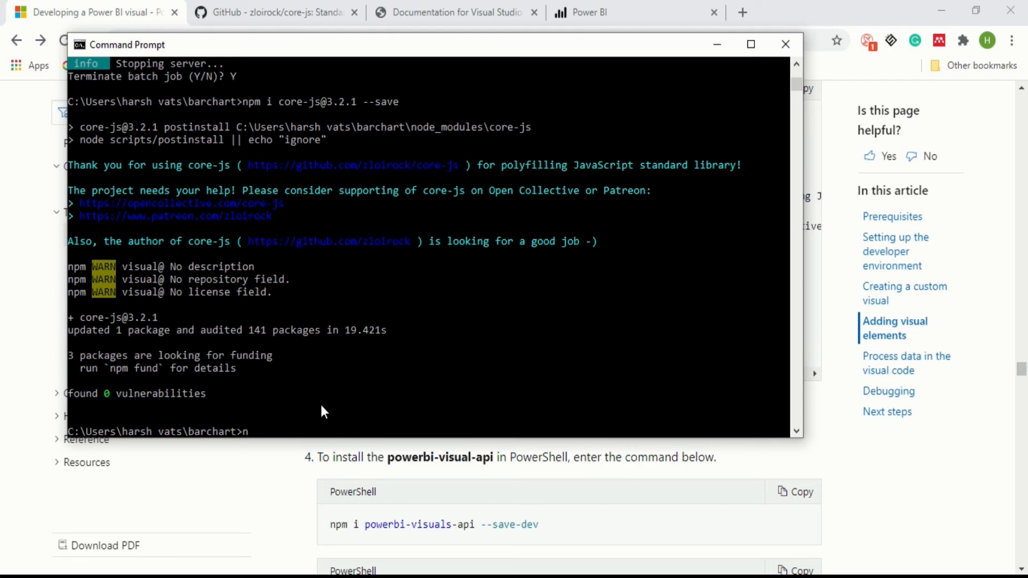
{"action": "type", "text": "pm i pow"}
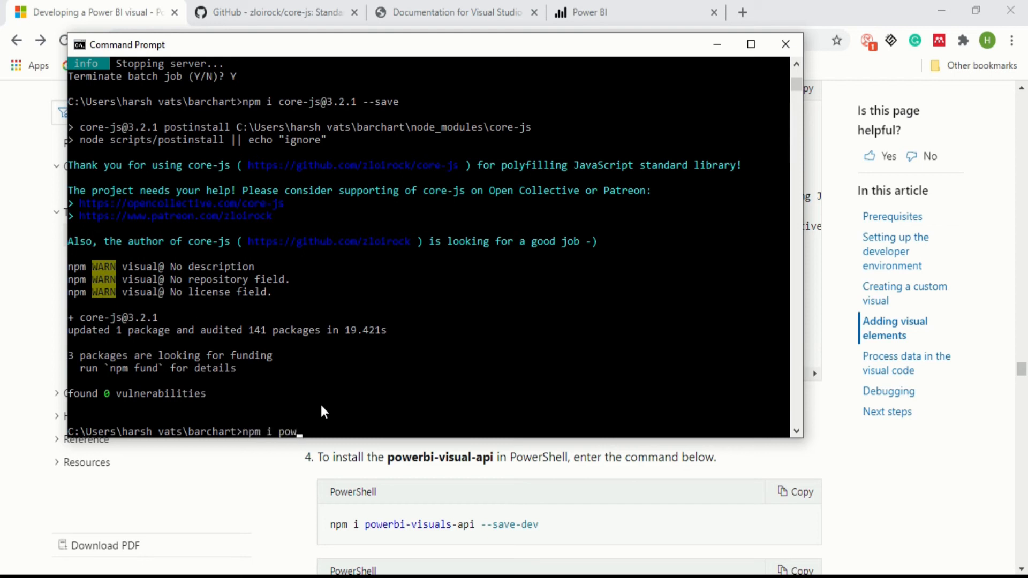
{"action": "type", "text": "erbi-vius"}
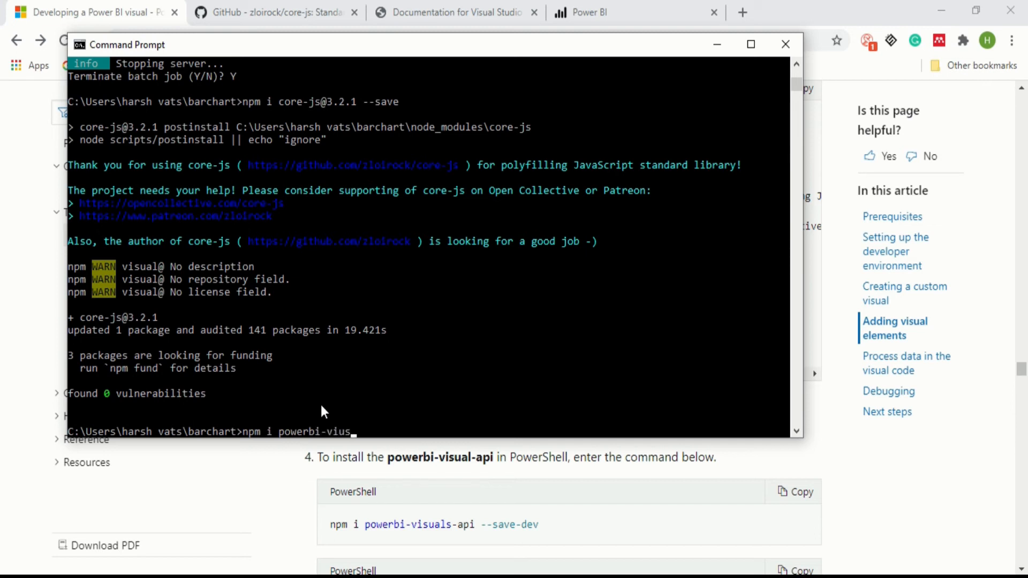
{"action": "type", "text": "al"}
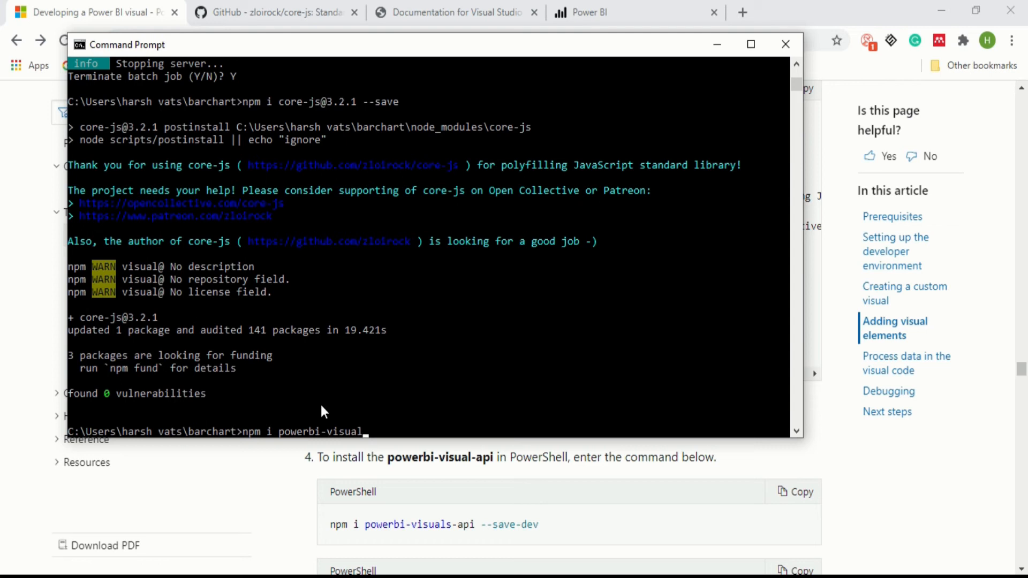
{"action": "type", "text": "-api"}
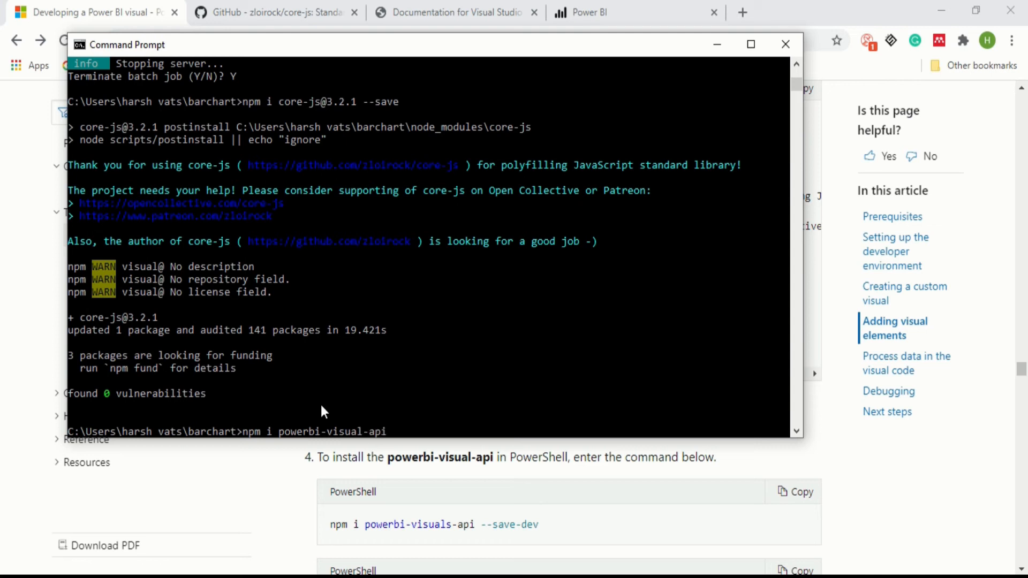
{"action": "type", "text": "--"}
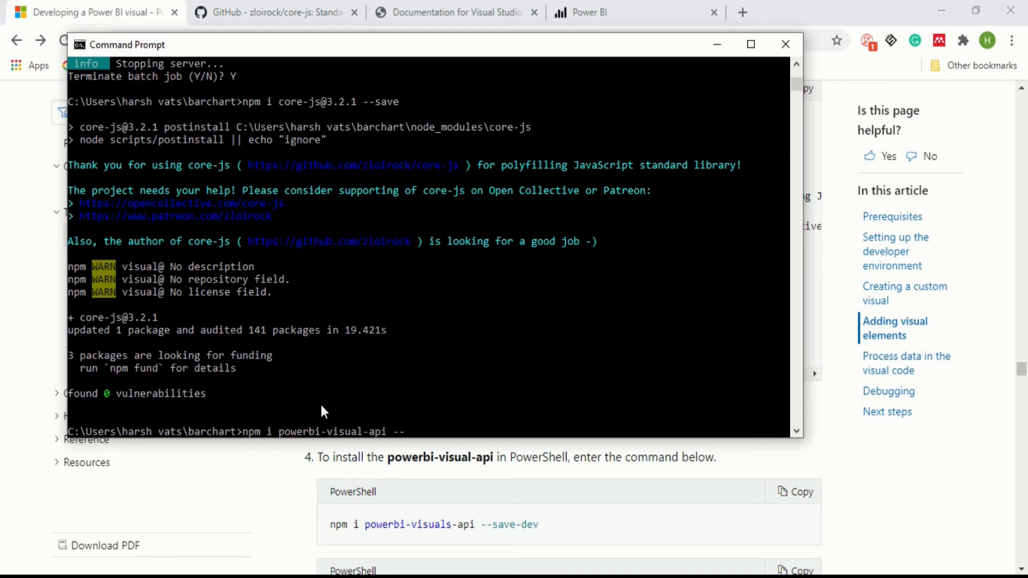
{"action": "type", "text": "save"}
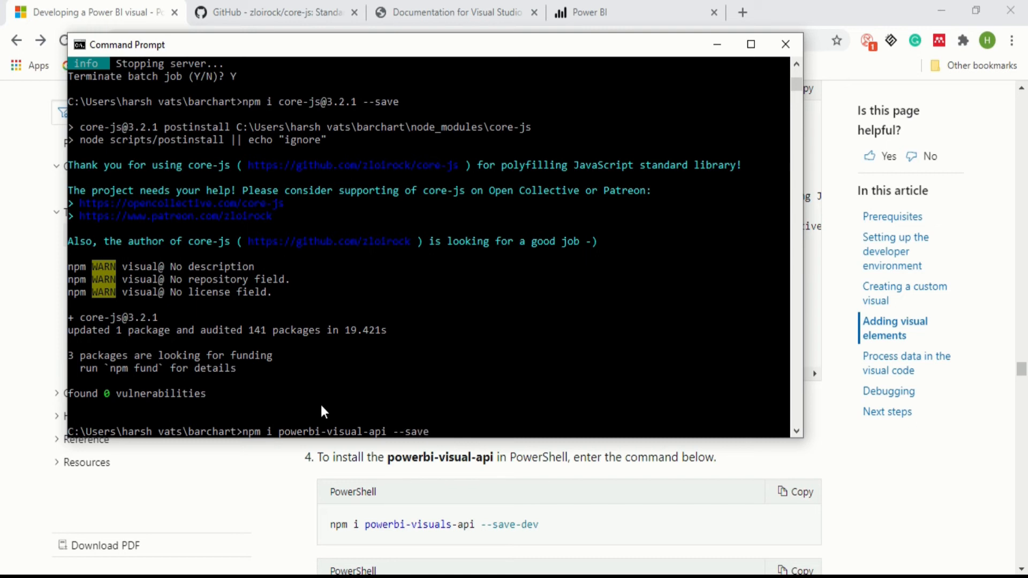
{"action": "type", "text": "-d"}
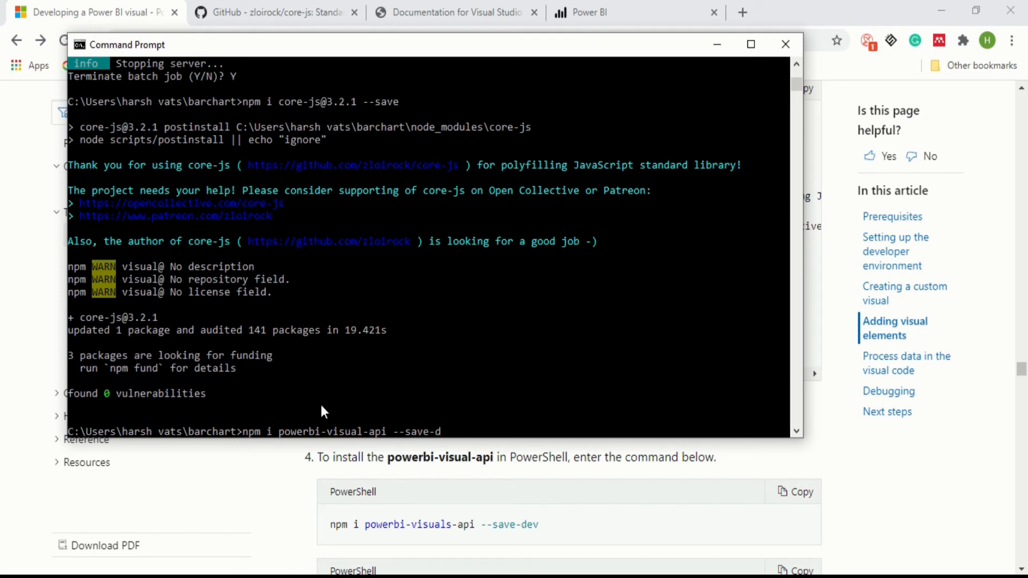
{"action": "type", "text": "ev"}
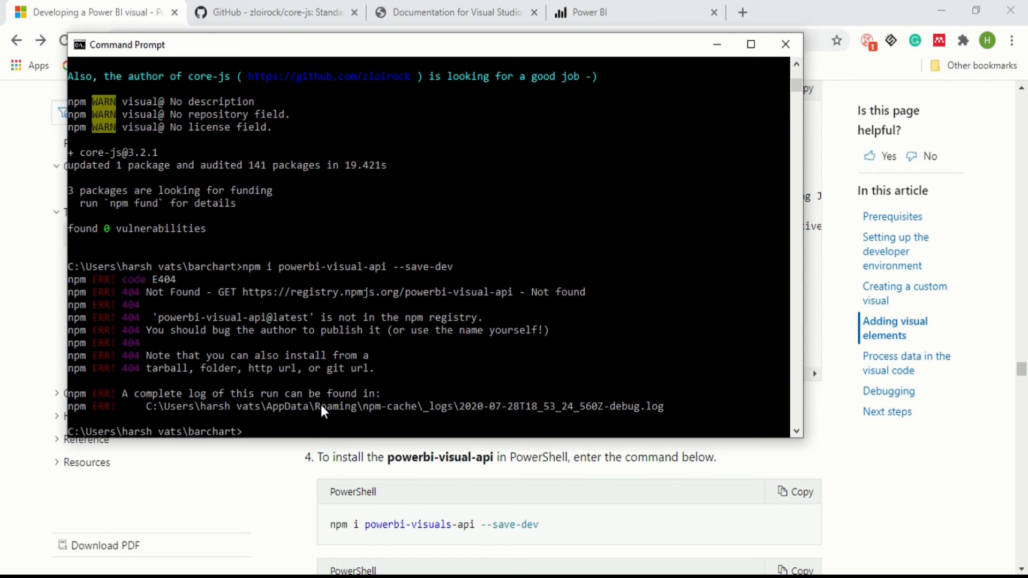
Run npm i powerbi-visuals-api --save-dev with the corrected package name to install version 2.6.2.
{"action": "type", "text": "npm i powerbi-visuals"}
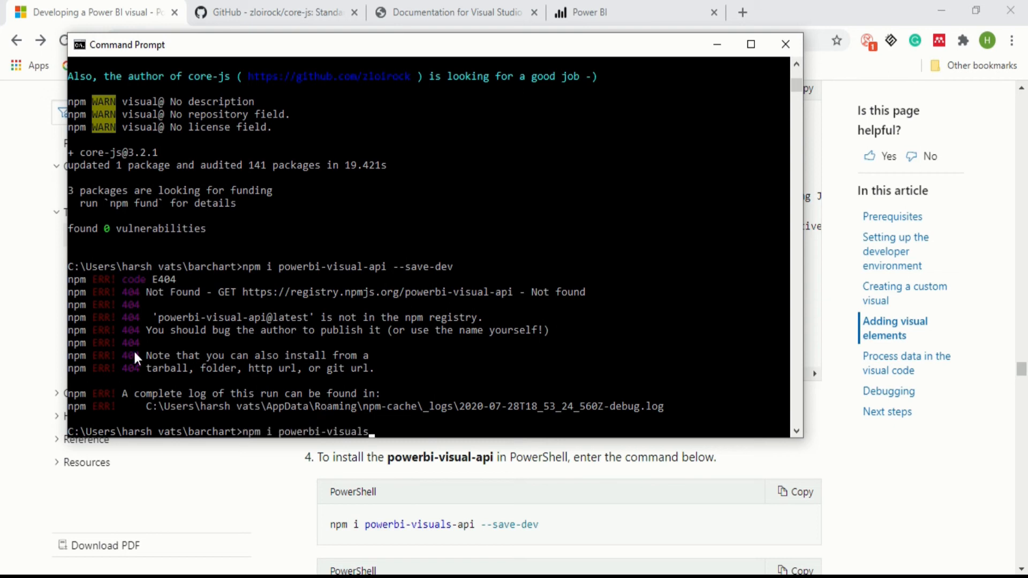
{"action": "mouse_move", "coordinate": [223, 310]}
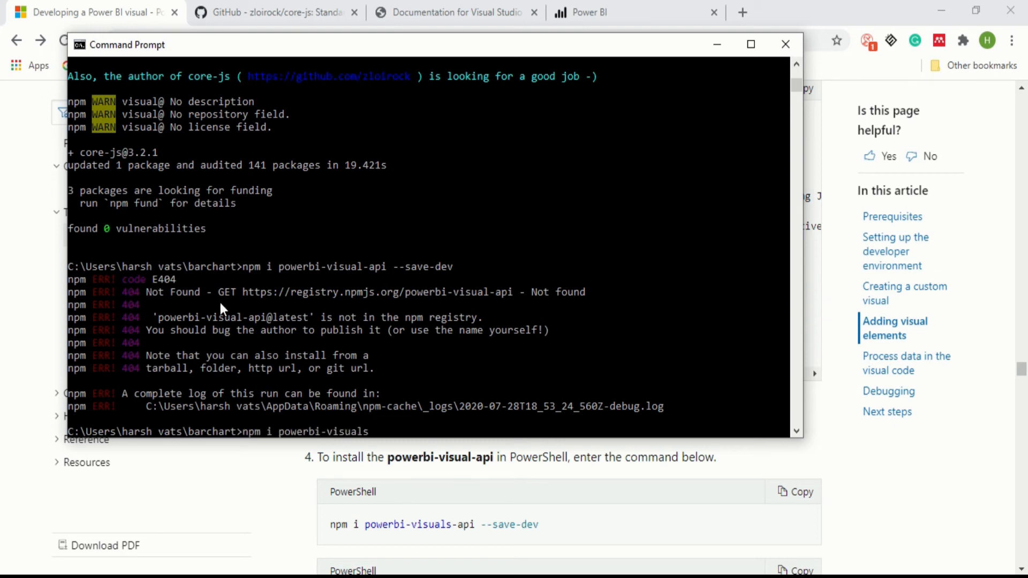
{"action": "mouse_move", "coordinate": [352, 279]}
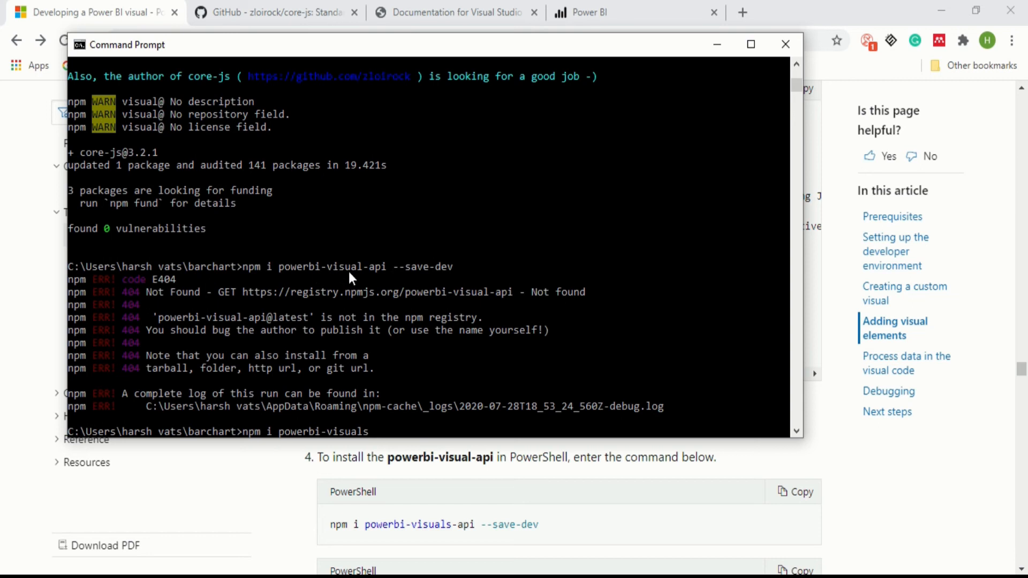
{"action": "mouse_move", "coordinate": [335, 279]}
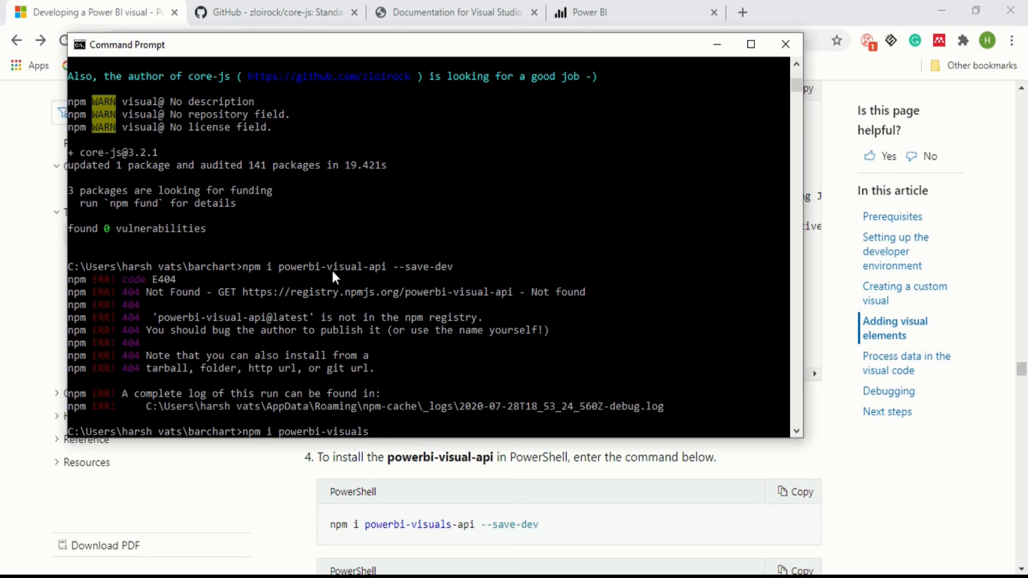
{"action": "mouse_move", "coordinate": [361, 281]}
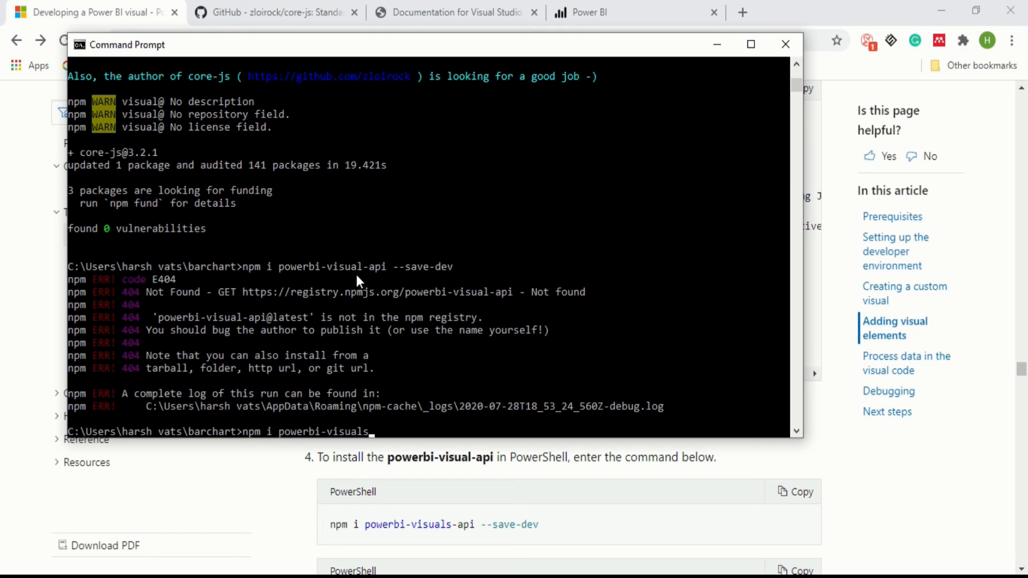
{"action": "type", "text": "-api"}
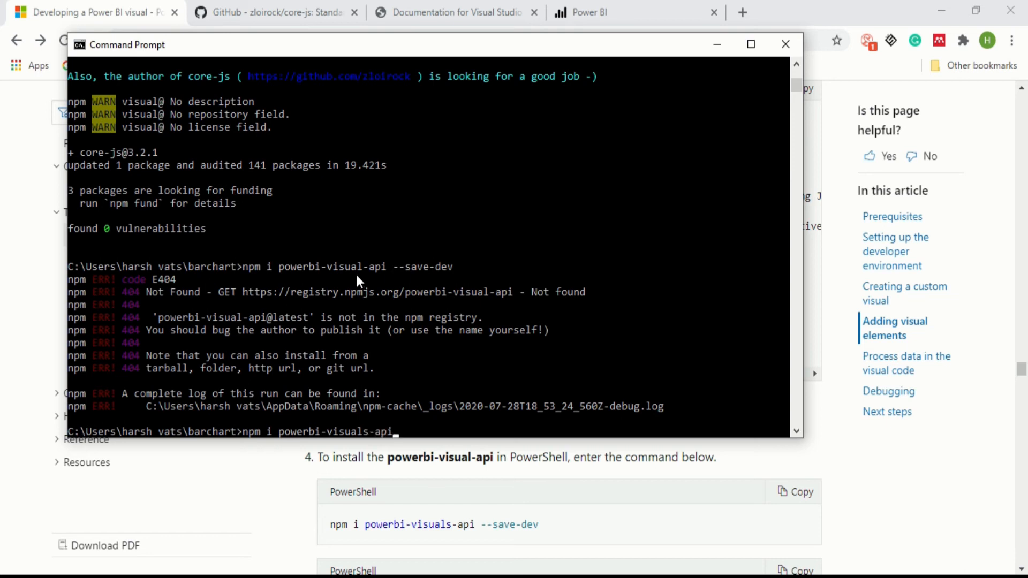
{"action": "type", "text": "--save-dev"}
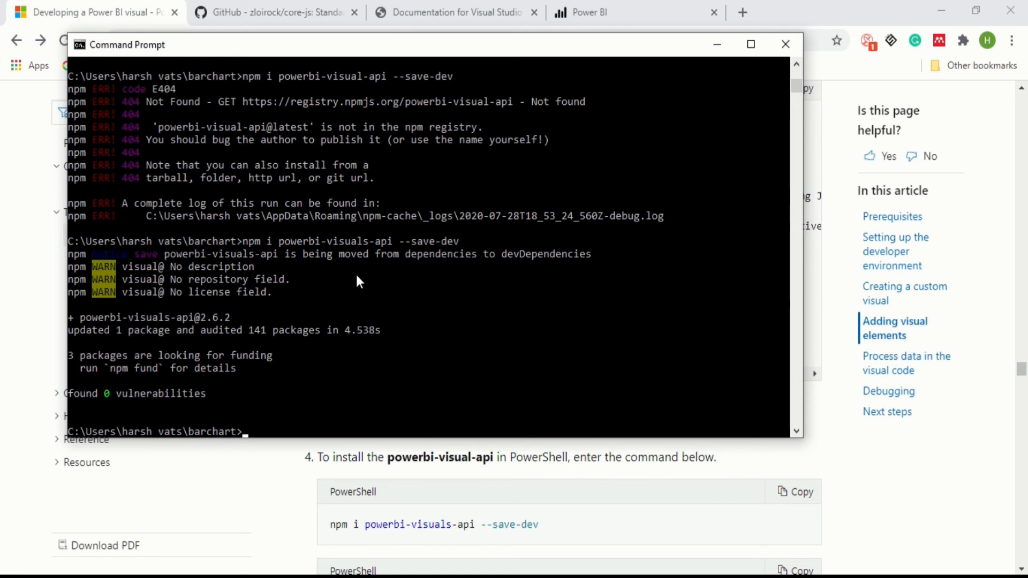
{"action": "mouse_move", "coordinate": [120, 354]}
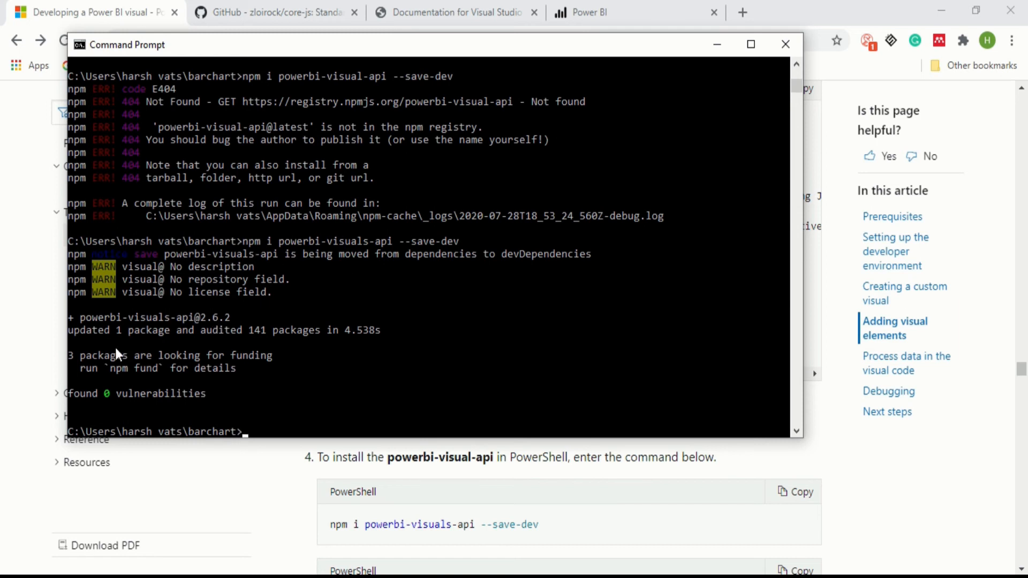
{"action": "mouse_move", "coordinate": [169, 341]}
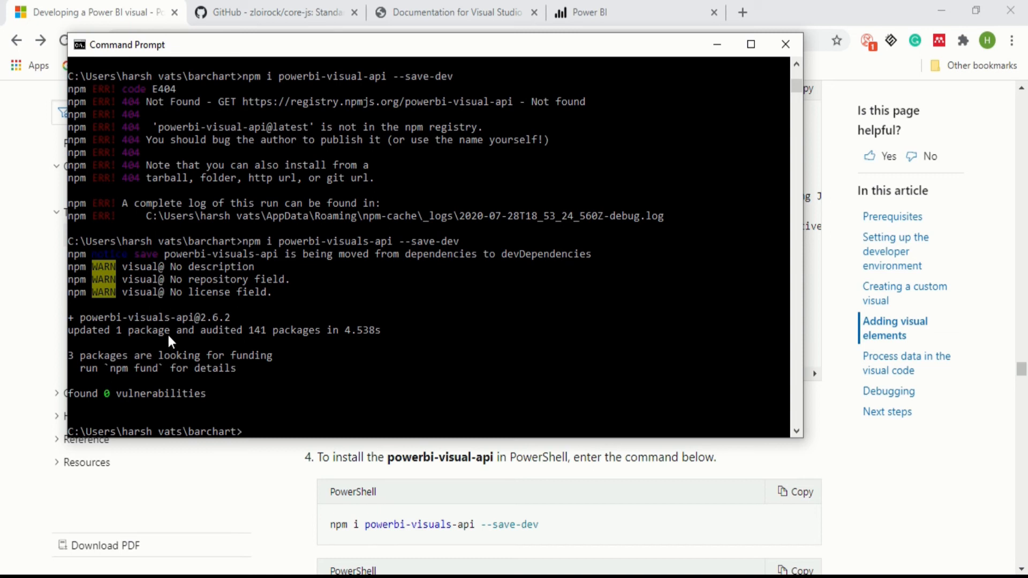
{"action": "mouse_move", "coordinate": [227, 367]}
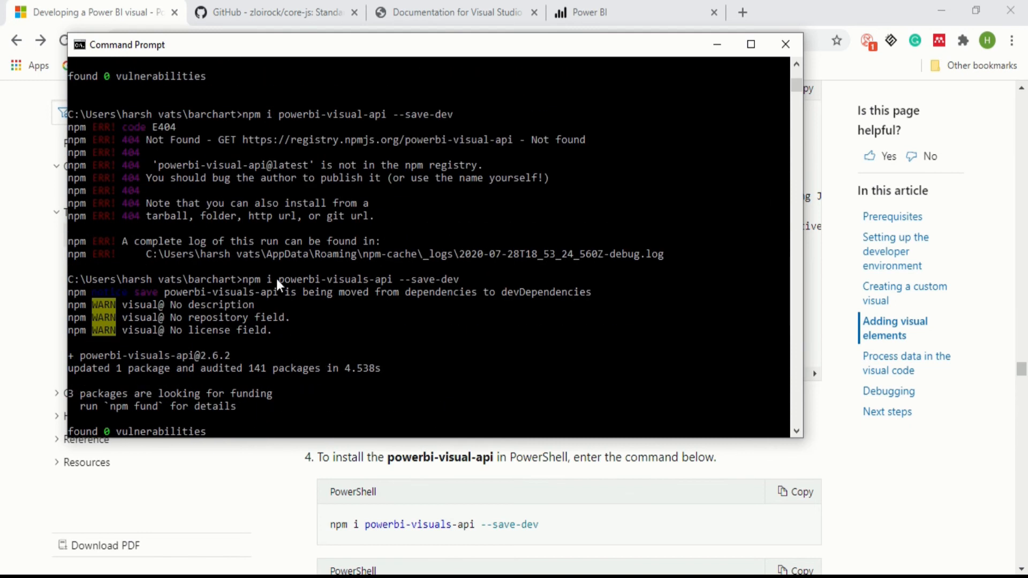
{"action": "mouse_move", "coordinate": [379, 292]}
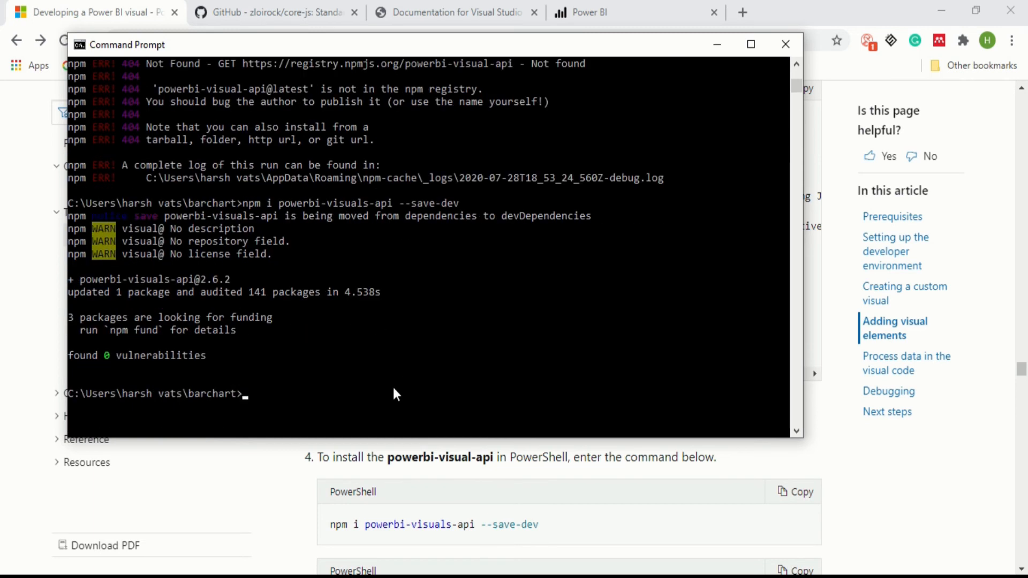
{"action": "scroll", "scroll_direction": "down", "scroll_amount": 3}
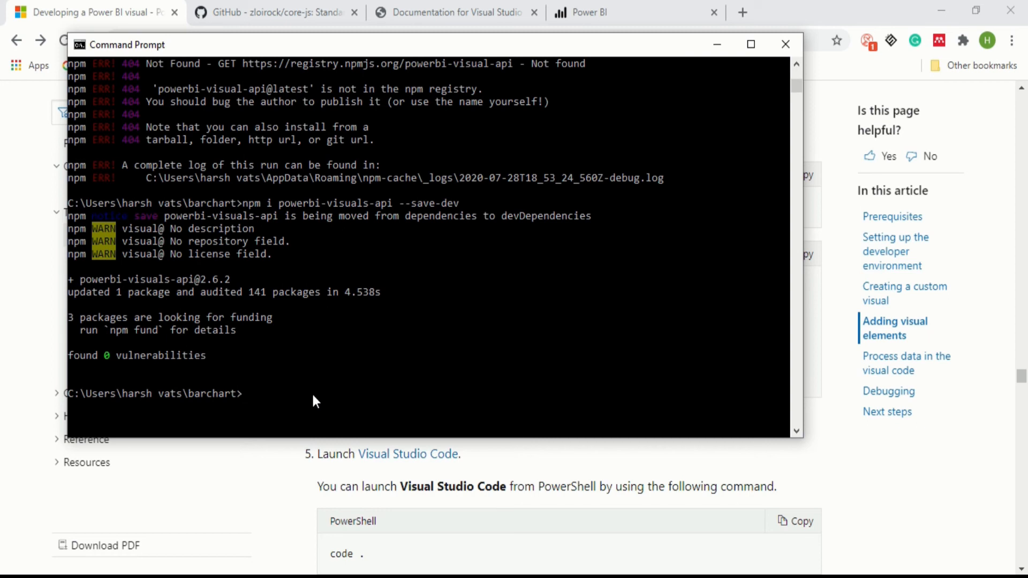
{"action": "mouse_move", "coordinate": [437, 390]}
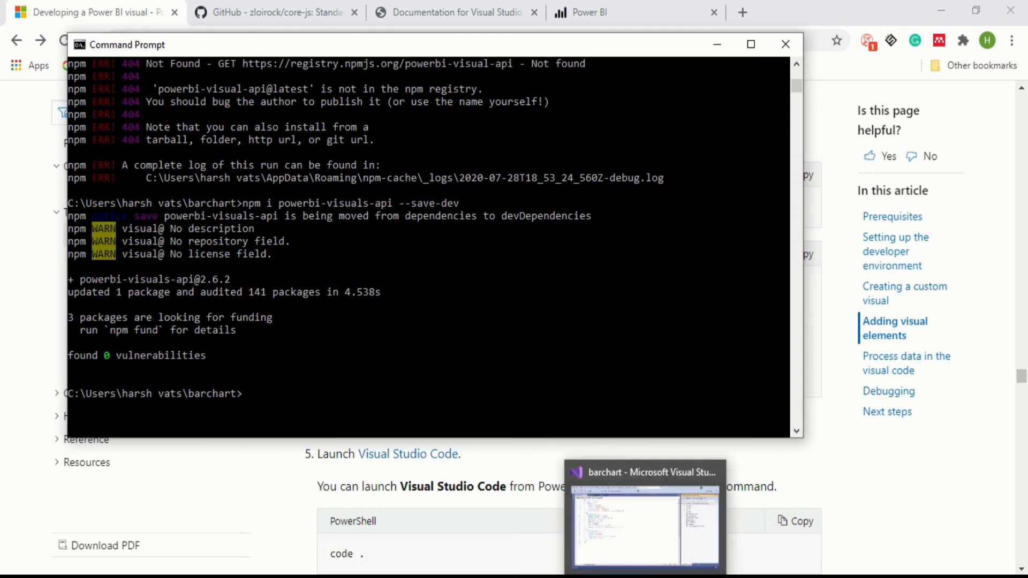
Switch to Visual Studio and enable Show All Files so node_modules, .tmp and .vscode appear.
{"action": "left_click", "coordinate": [644, 518]}
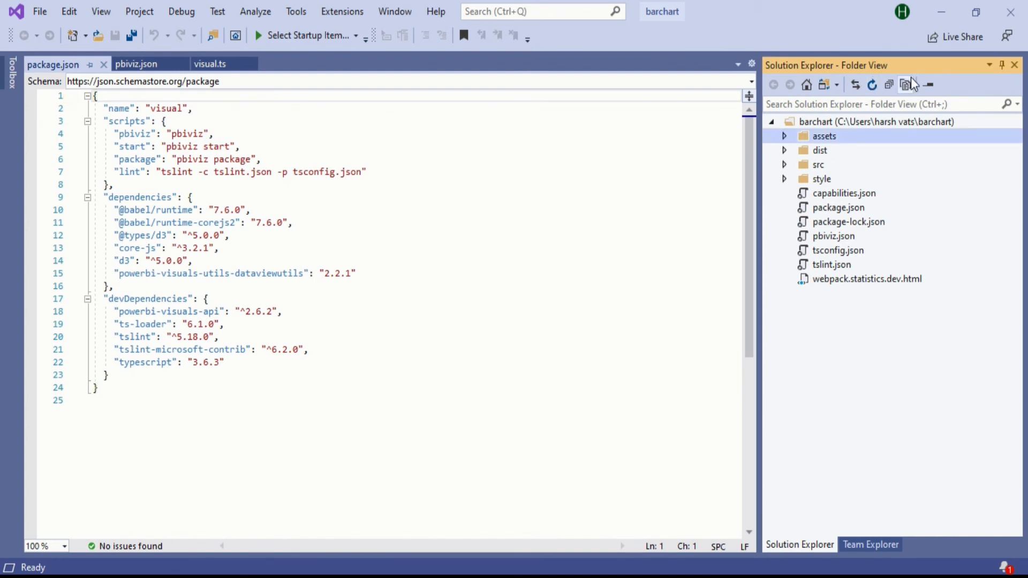
{"action": "mouse_move", "coordinate": [907, 85]}
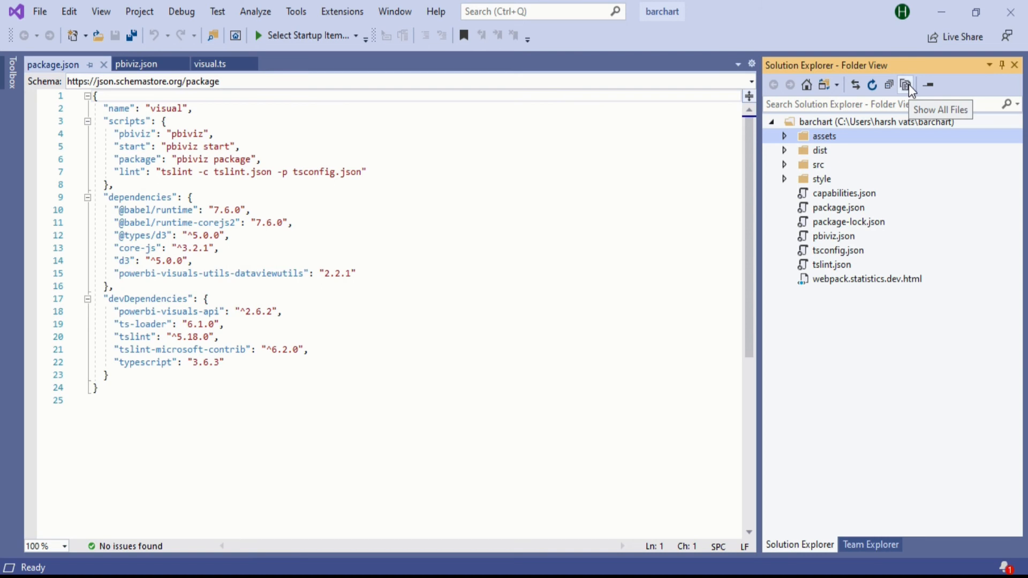
{"action": "left_click", "coordinate": [906, 85]}
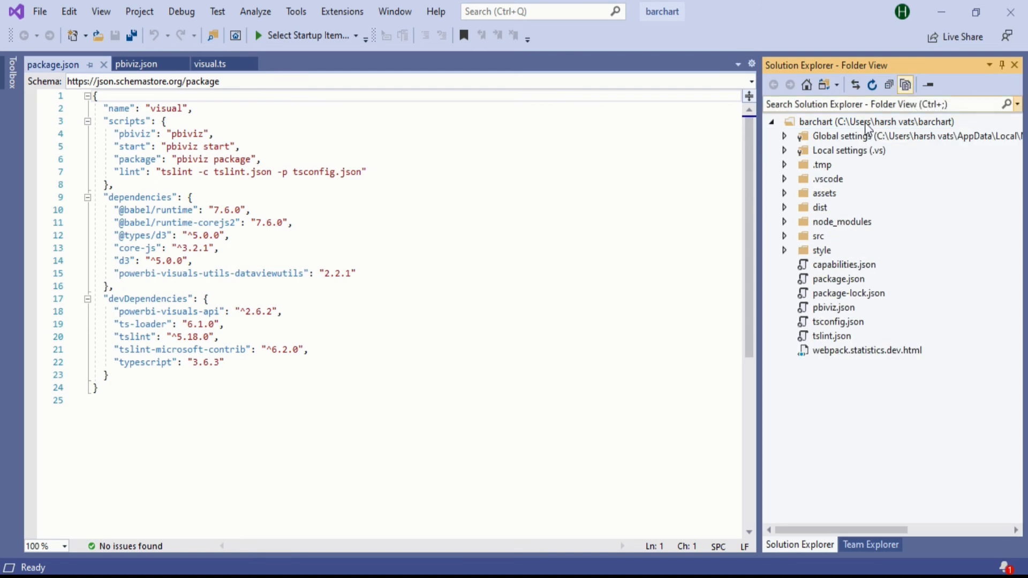
{"action": "mouse_move", "coordinate": [834, 226]}
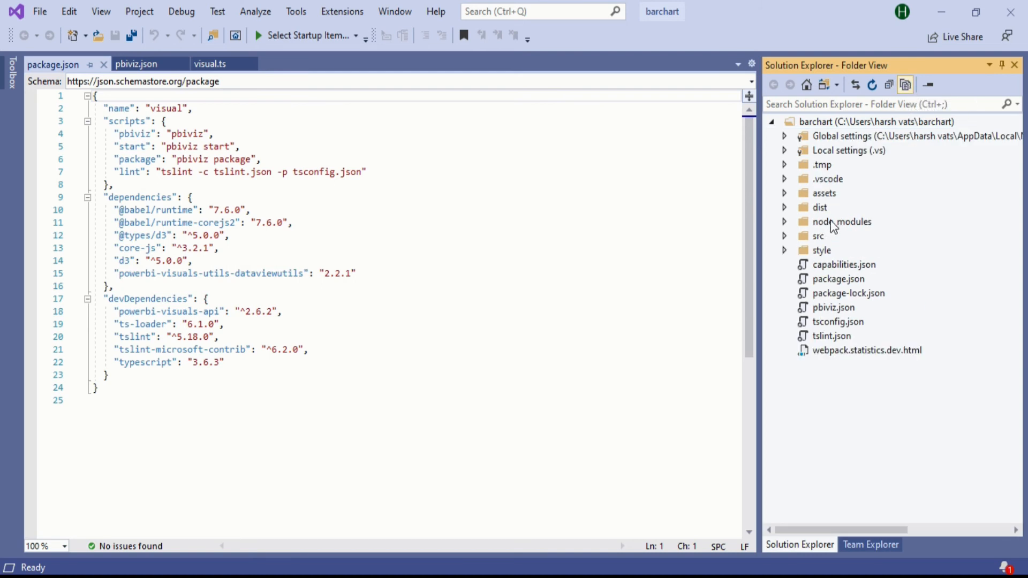
{"action": "mouse_move", "coordinate": [906, 85]}
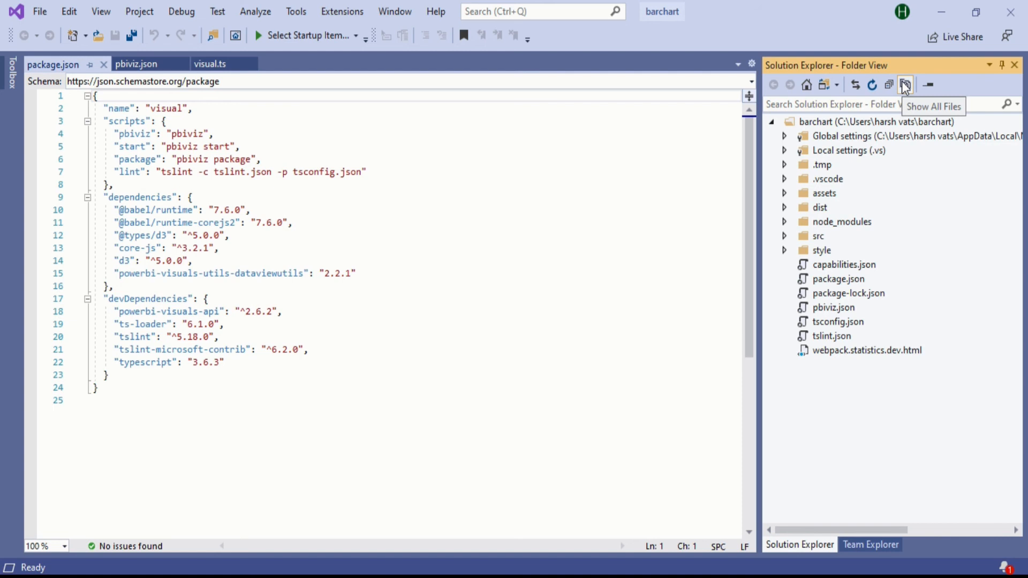
{"action": "left_click", "coordinate": [904, 84]}
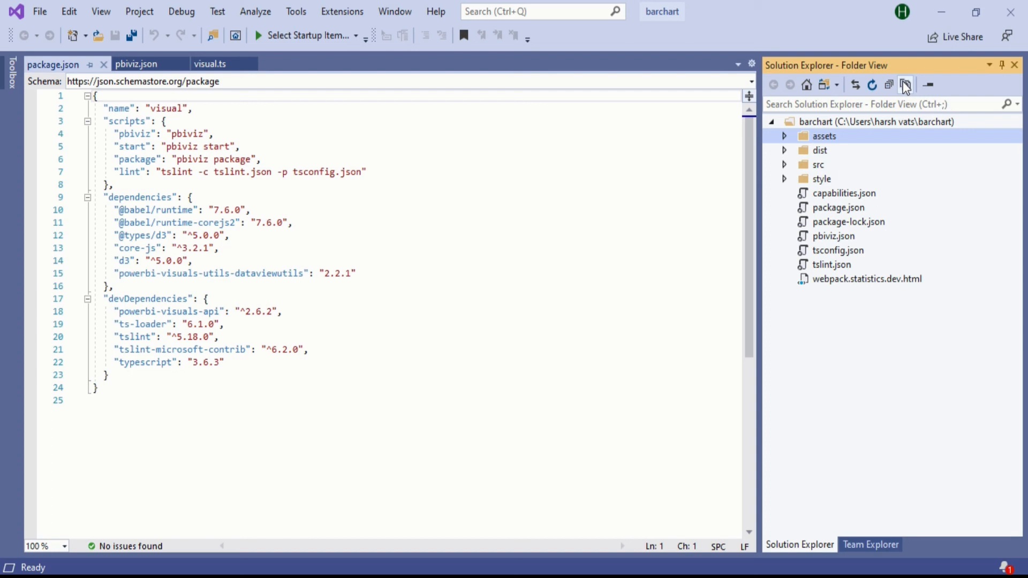
{"action": "left_click", "coordinate": [905, 85]}
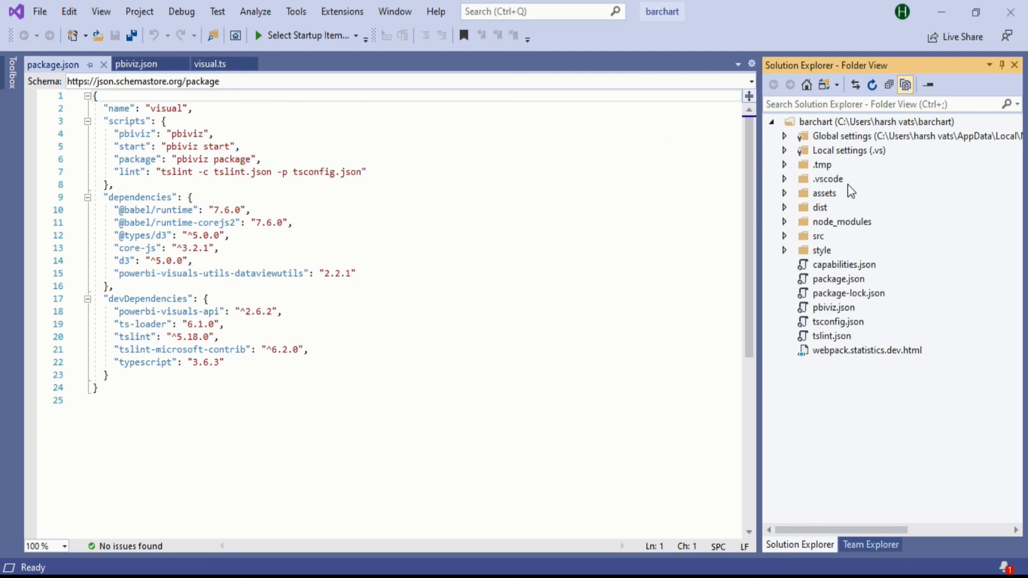
{"action": "mouse_move", "coordinate": [831, 183]}
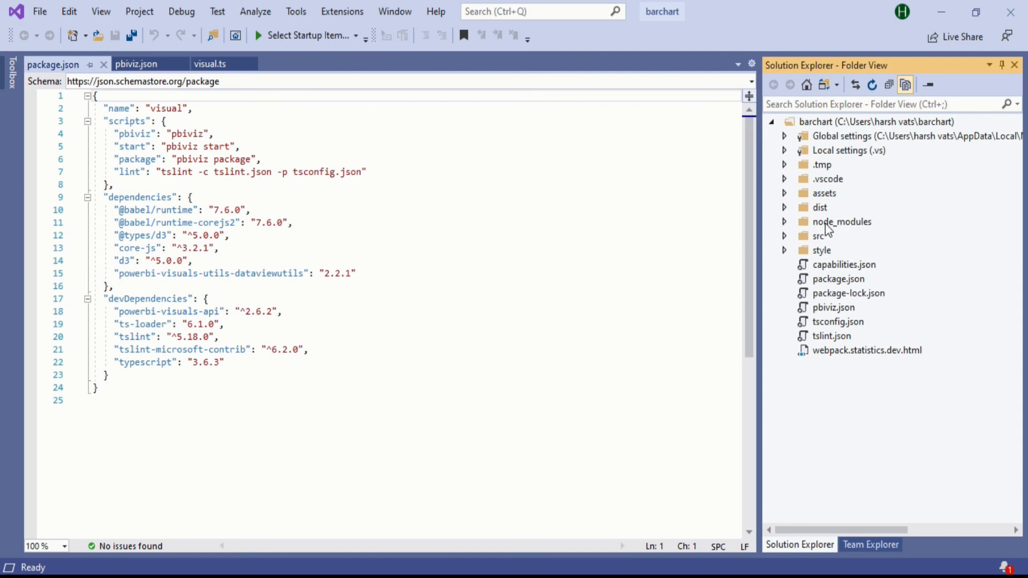
{"action": "left_click", "coordinate": [785, 222]}
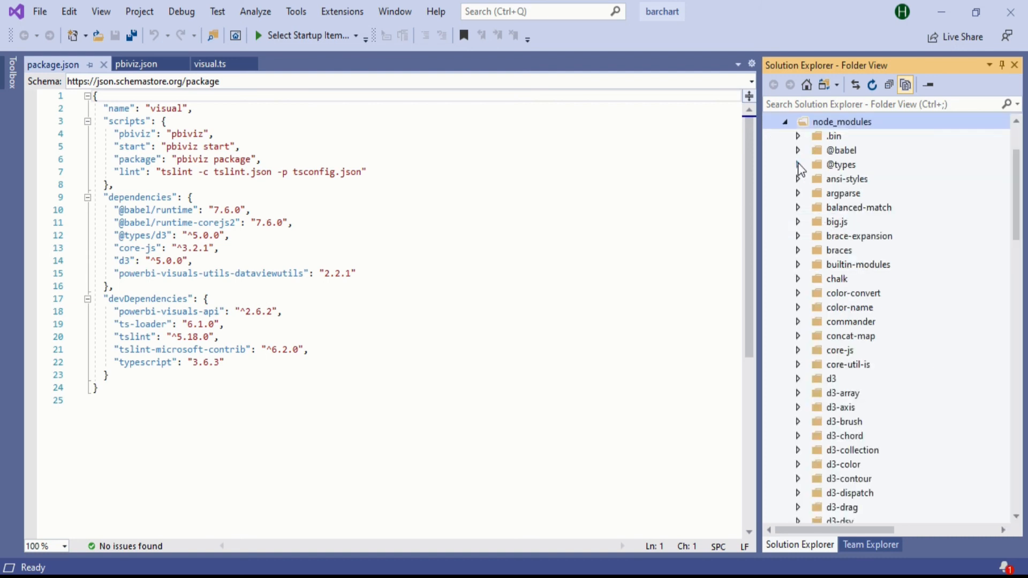
{"action": "left_click", "coordinate": [785, 121]}
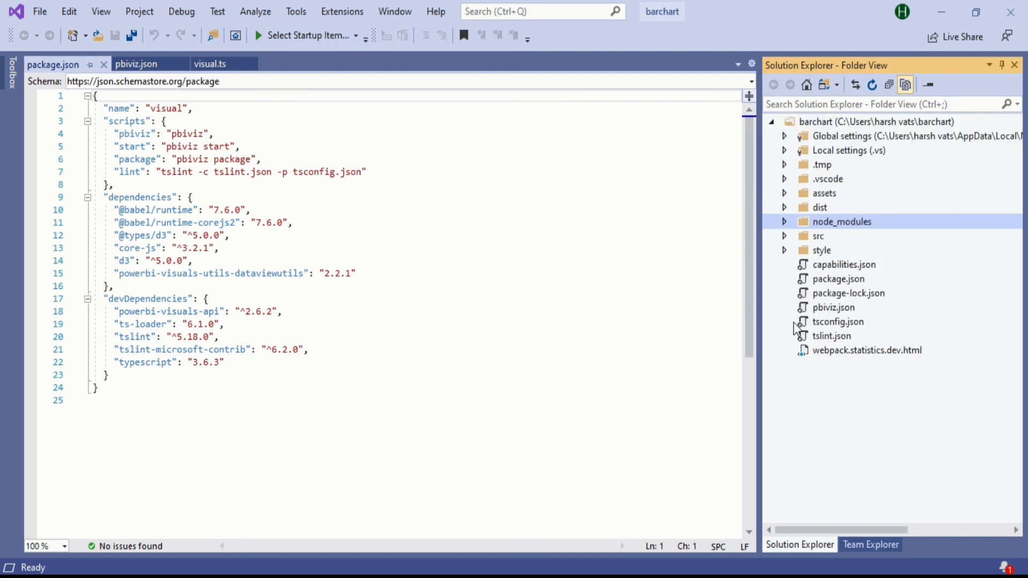
{"action": "left_click", "coordinate": [784, 222]}
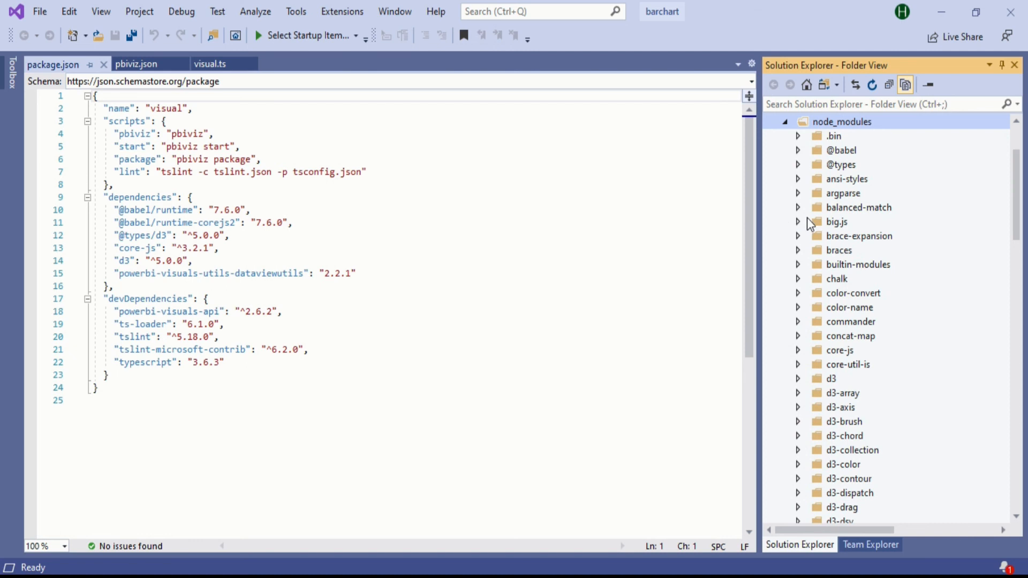
{"action": "left_click", "coordinate": [799, 378]}
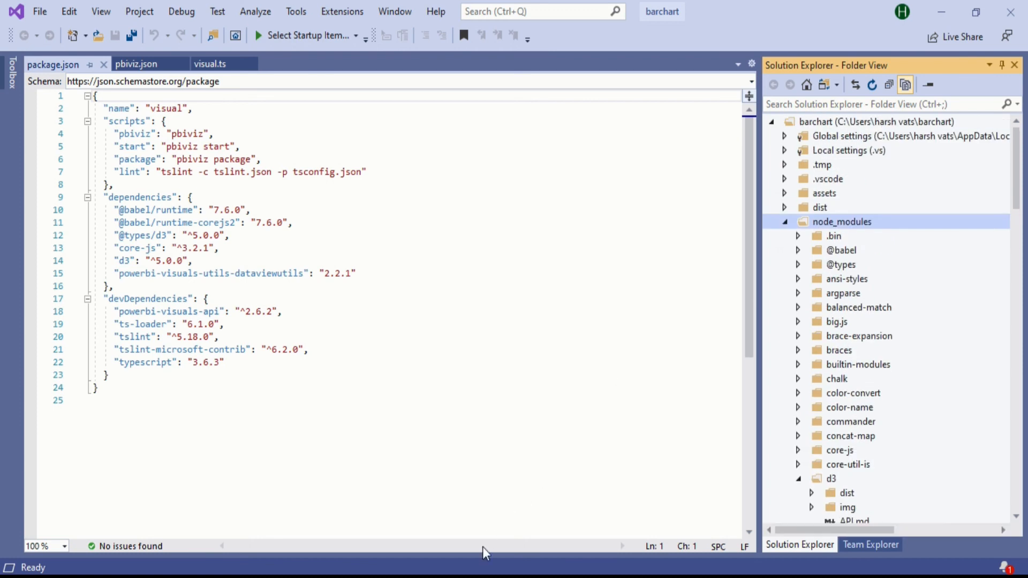
{"action": "left_click", "coordinate": [785, 222]}
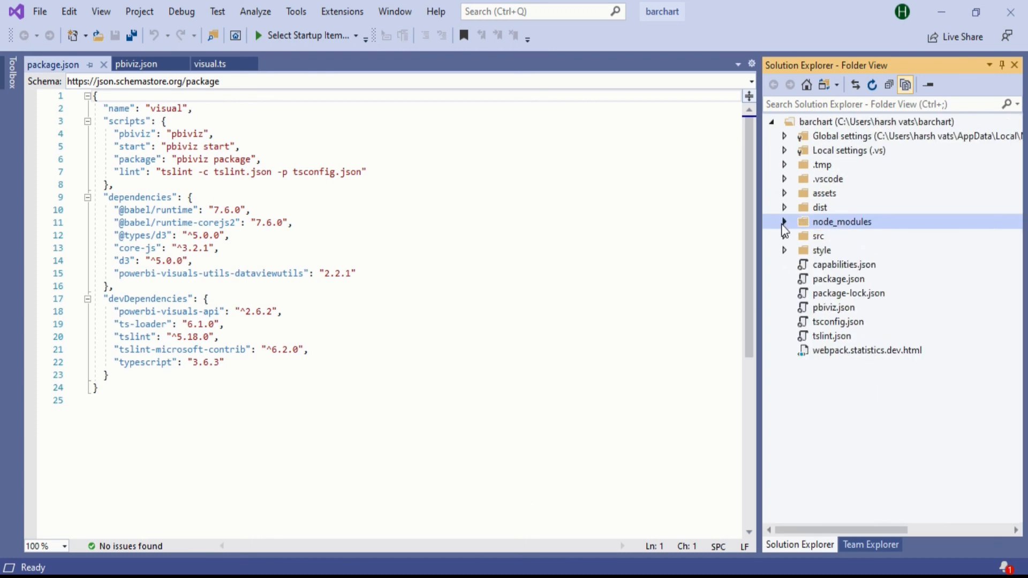
{"action": "left_click", "coordinate": [785, 222]}
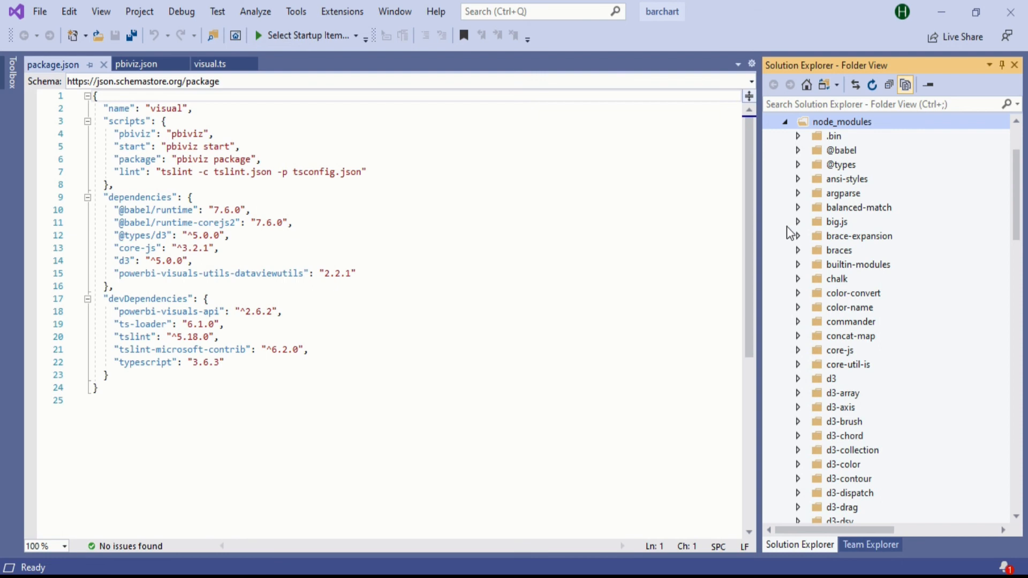
{"action": "scroll", "scroll_direction": "down", "scroll_amount": 3}
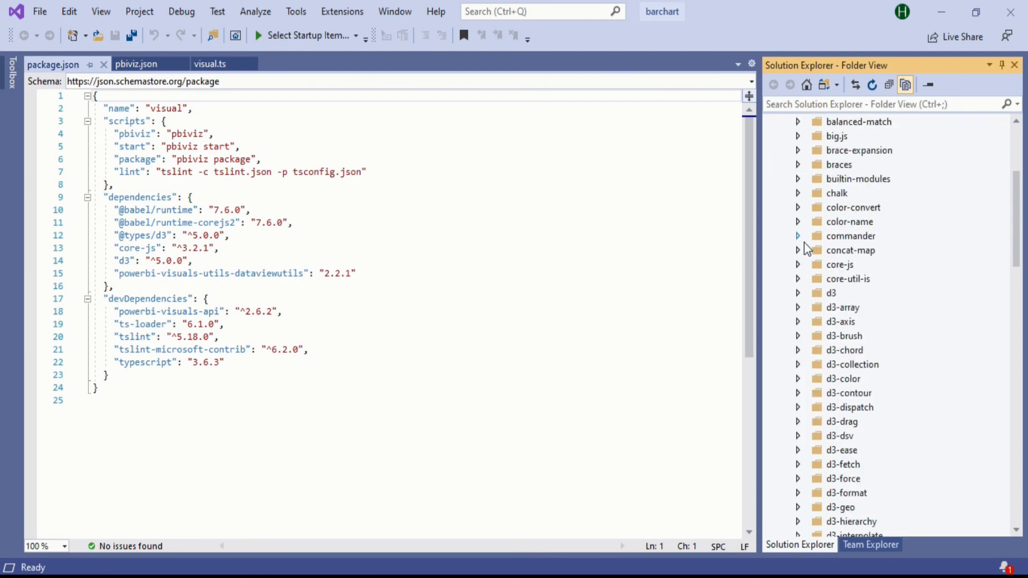
Expand the core-js package under node_modules to show its subfolders and index.js.
{"action": "left_click", "coordinate": [799, 264]}
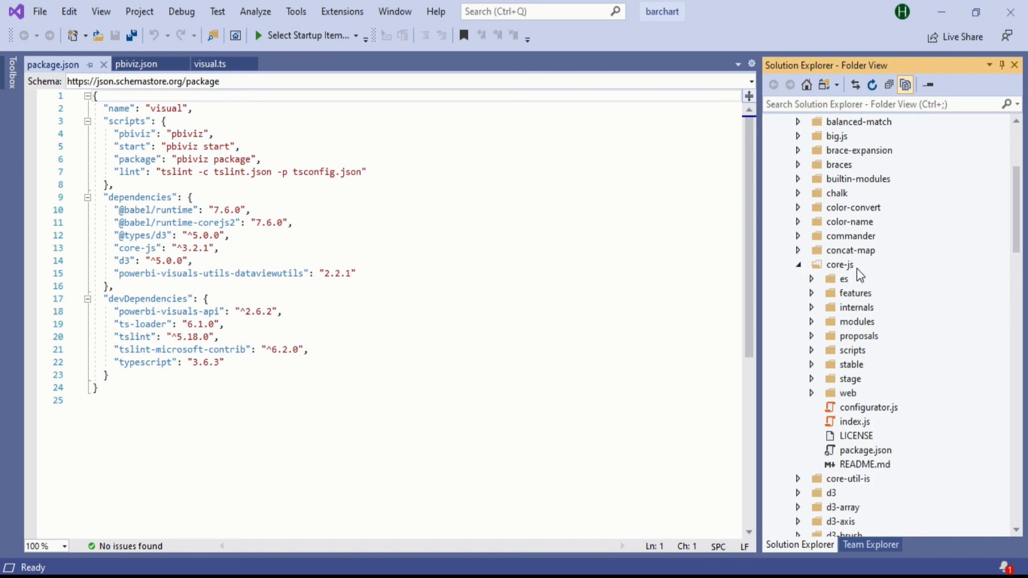
{"action": "mouse_move", "coordinate": [861, 432]}
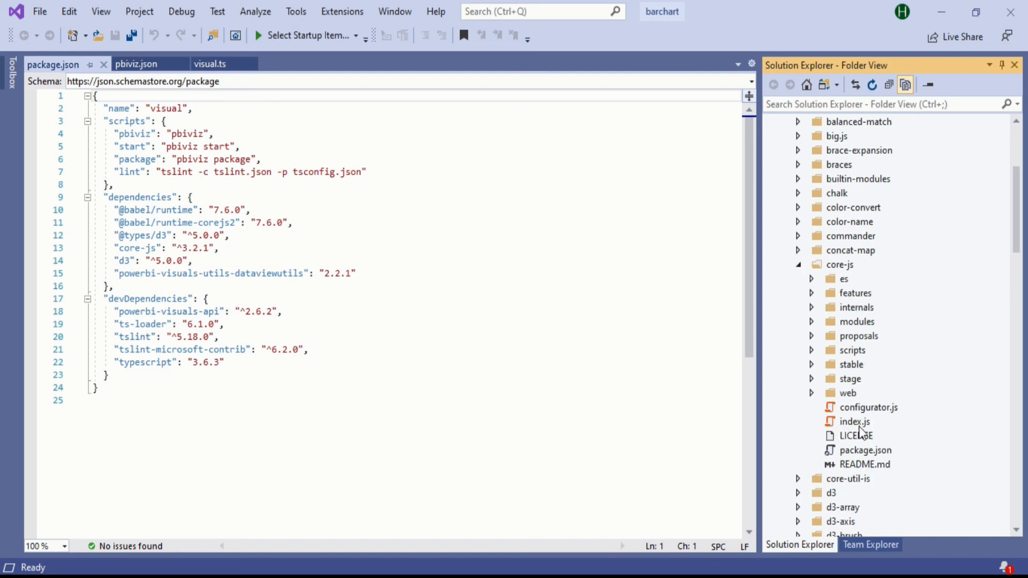
{"action": "mouse_move", "coordinate": [865, 432]}
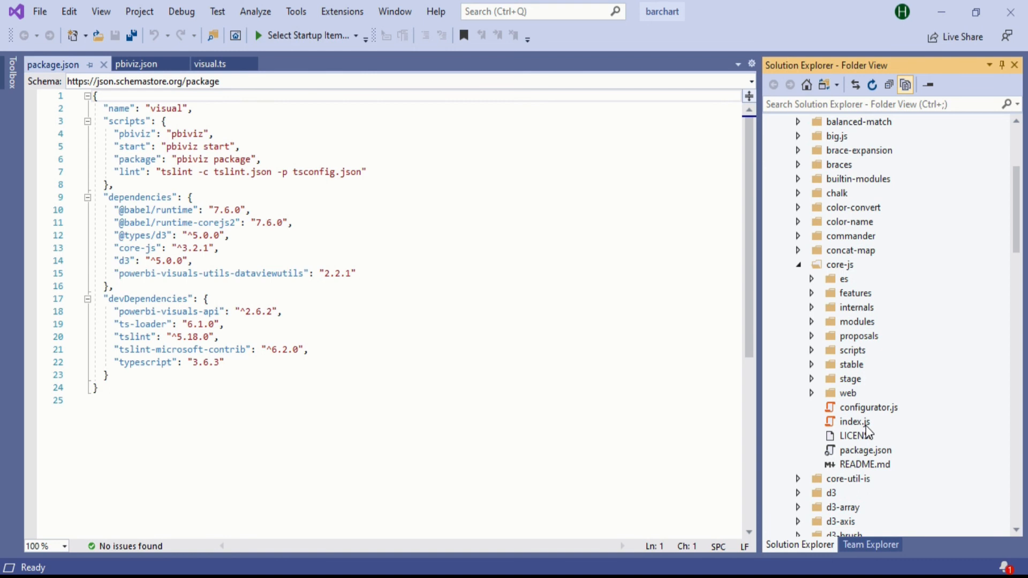
{"action": "scroll", "scroll_direction": "up", "scroll_amount": 3}
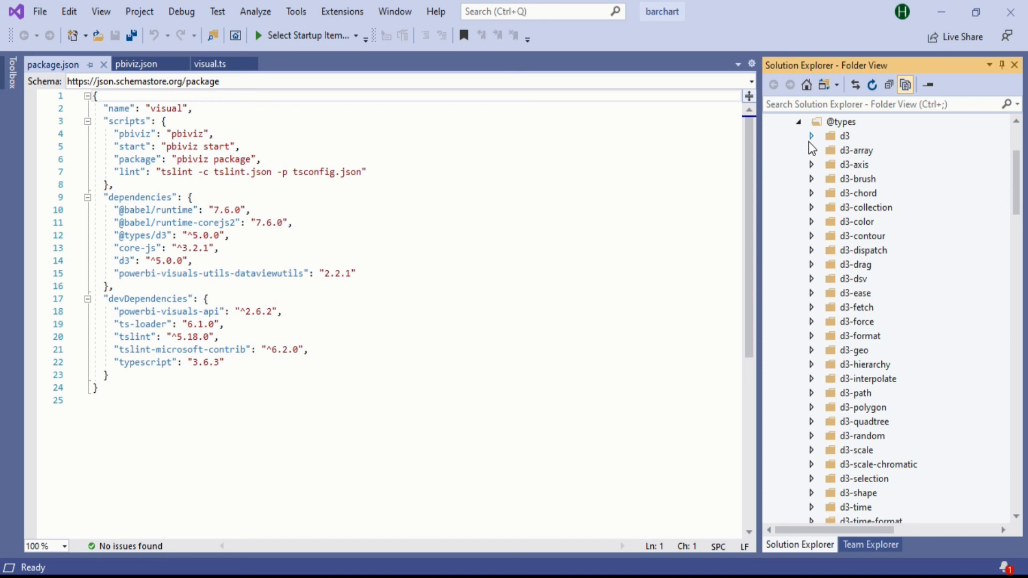
{"action": "left_click", "coordinate": [811, 136]}
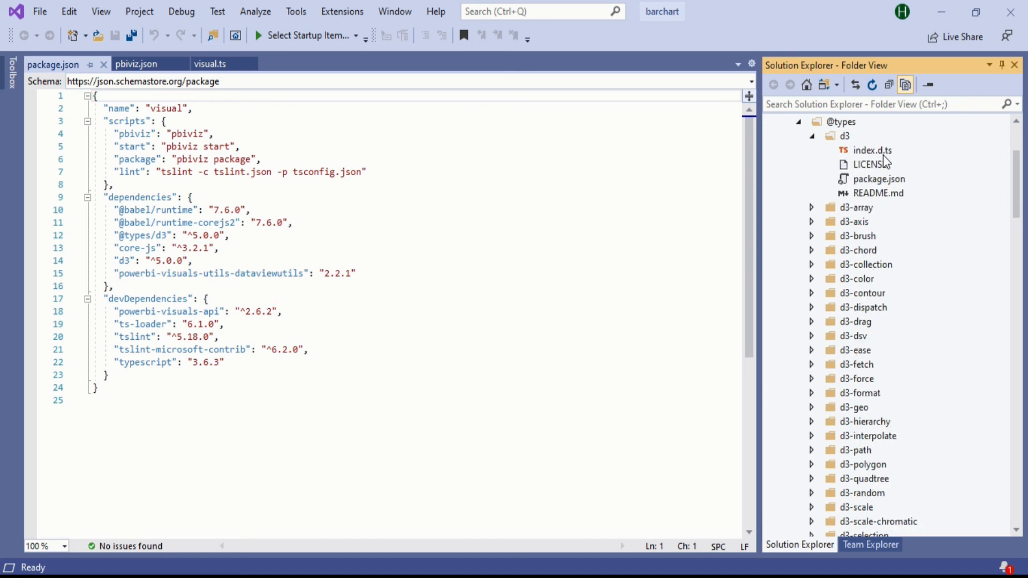
{"action": "mouse_move", "coordinate": [774, 195]}
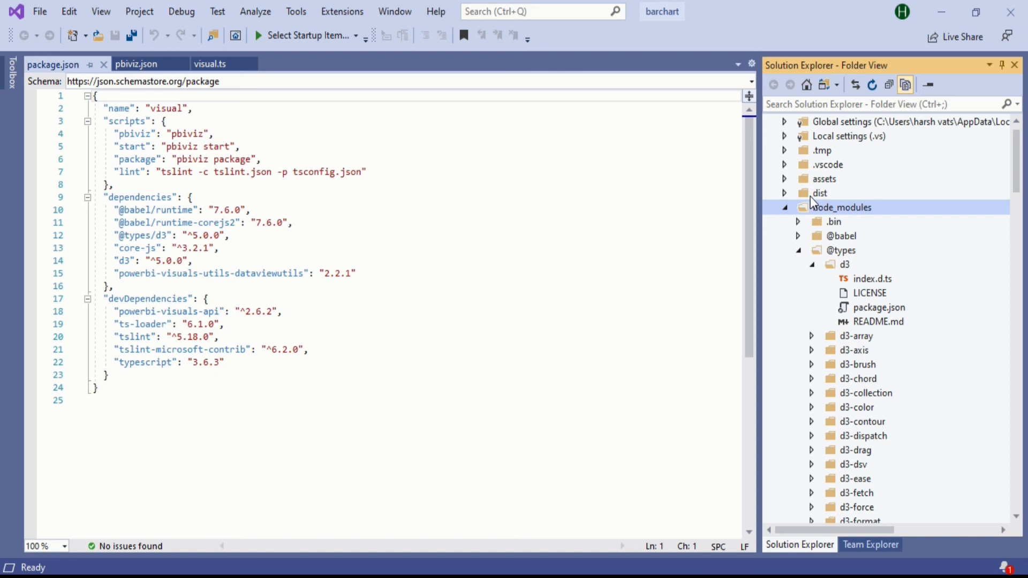
{"action": "mouse_move", "coordinate": [772, 253]}
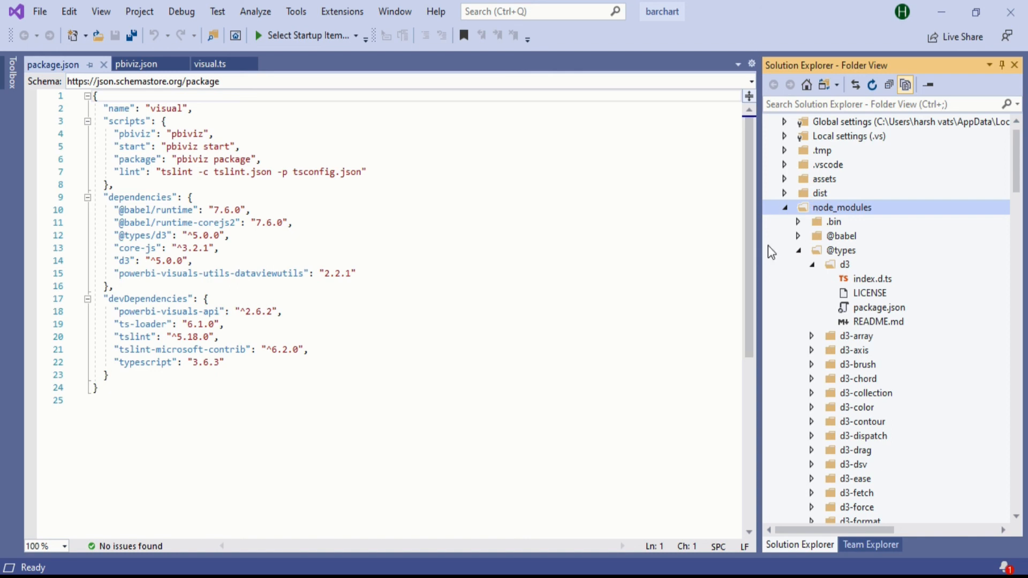